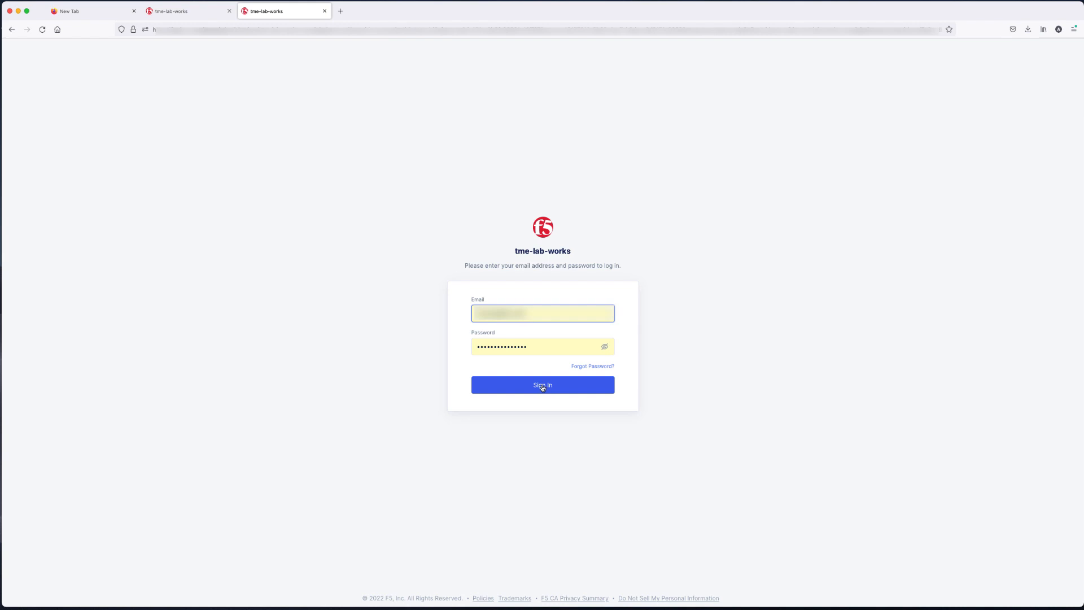
Sign in to the F5 Distributed Cloud Console tenant from its login page.
left_click(542, 385)
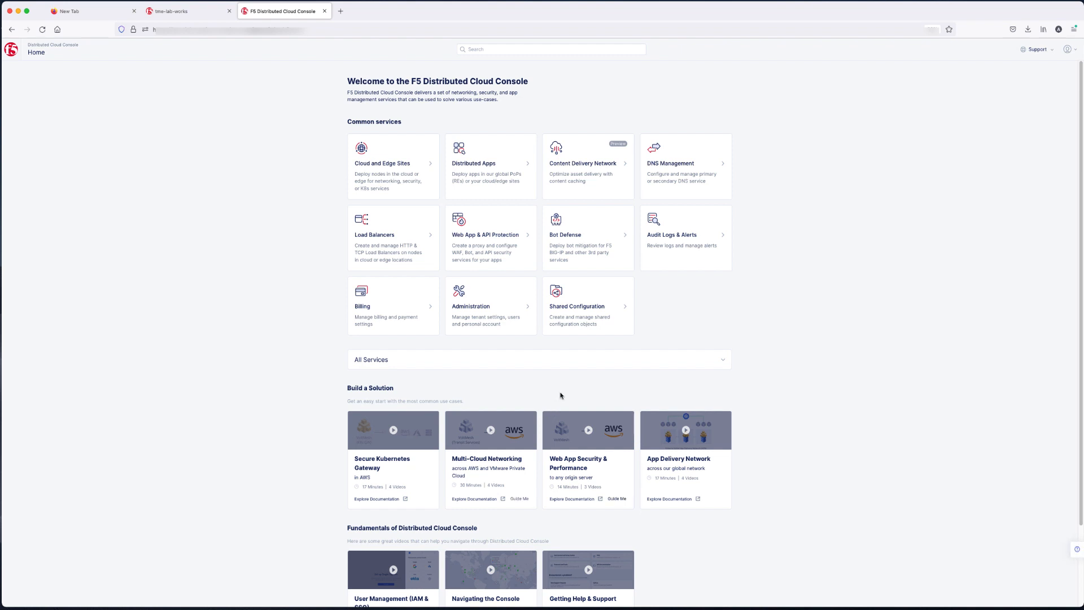
mouse_move(328, 240)
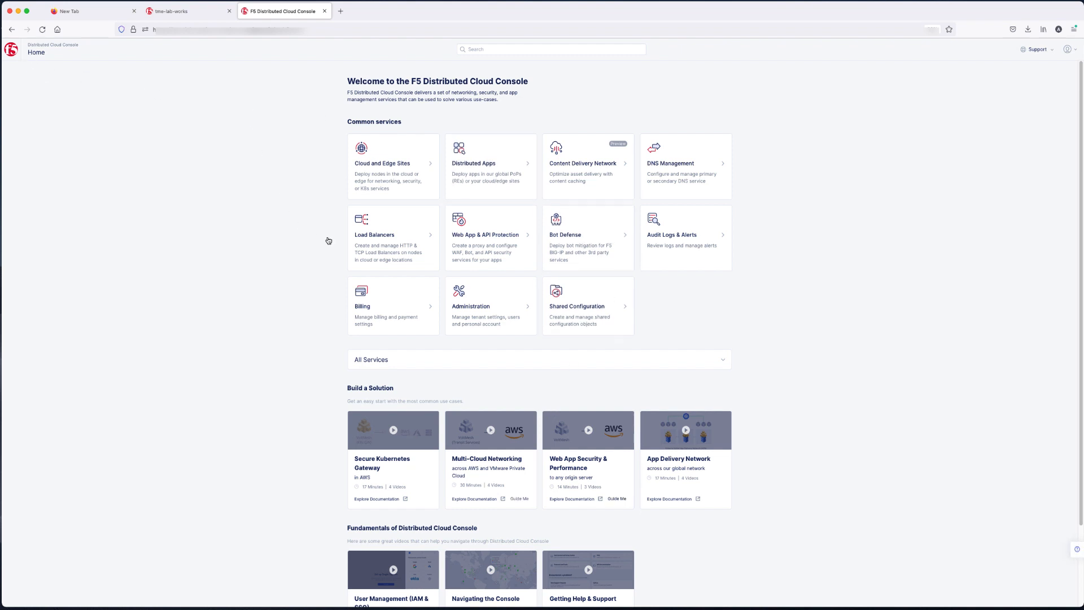
Go to Load Balancers and list the HTTP load balancers in arcadia-finance.
left_click(374, 234)
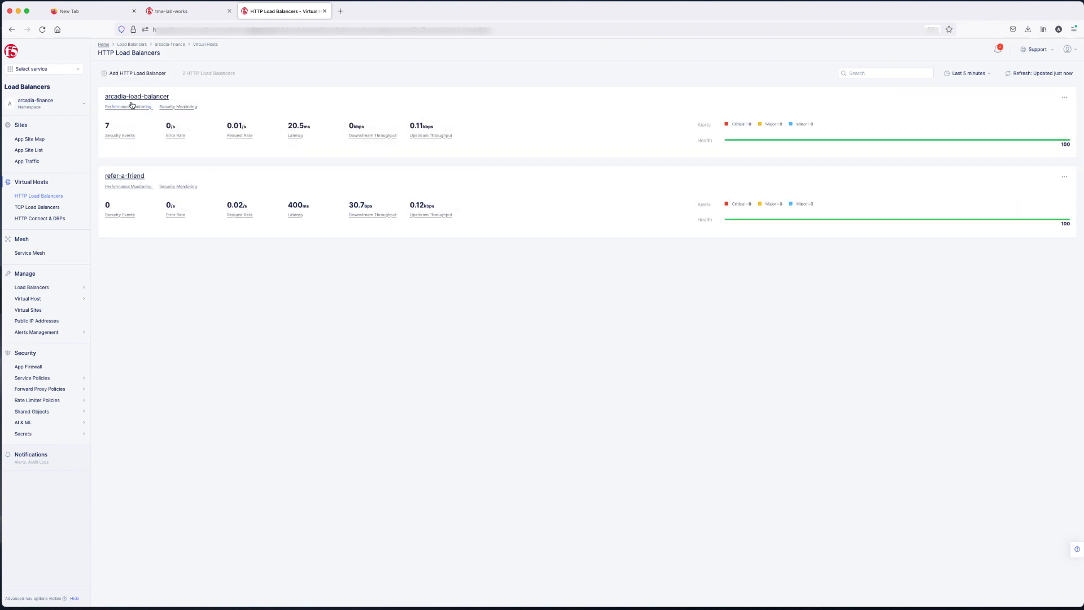
left_click(45, 102)
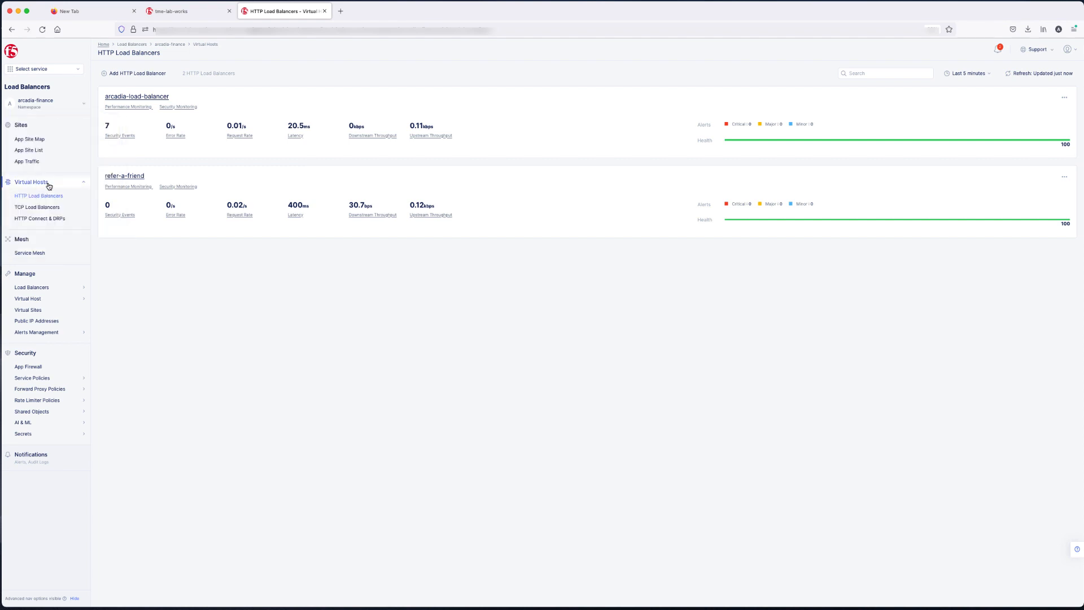
mouse_move(38, 197)
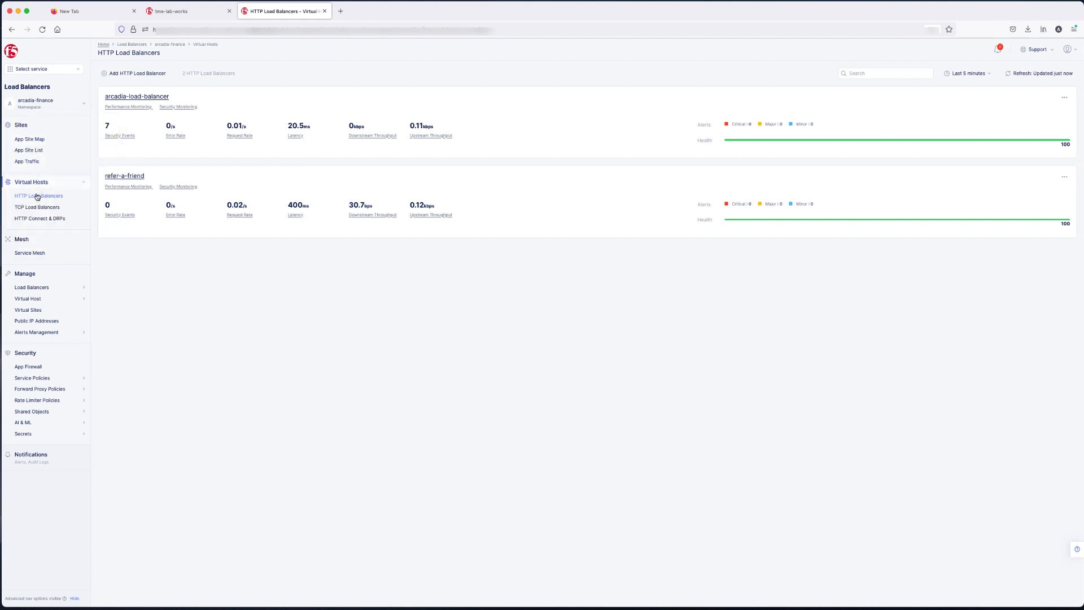
mouse_move(39, 196)
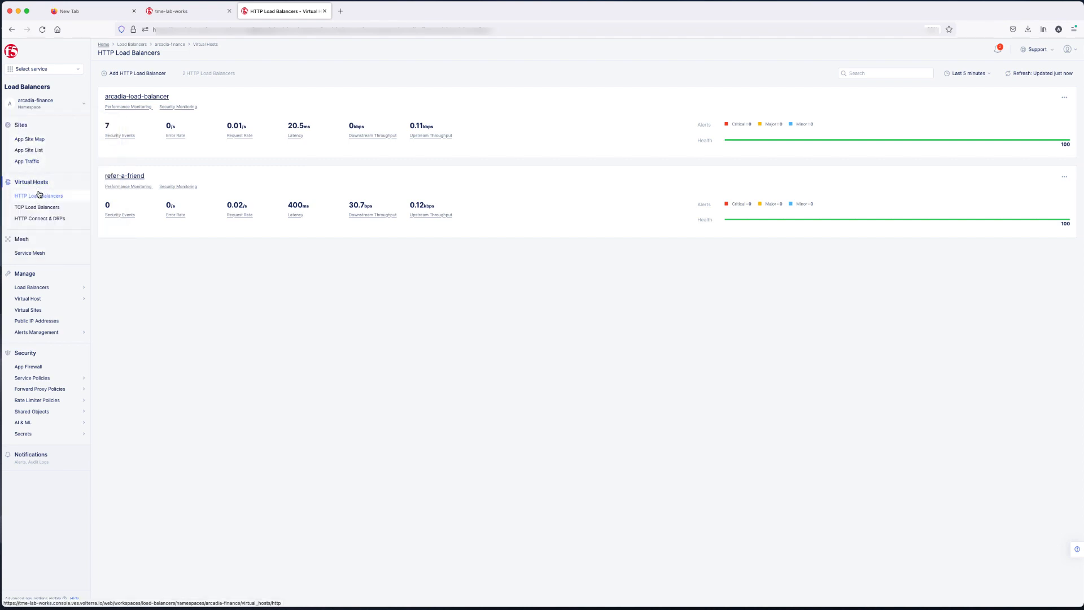
mouse_move(126, 87)
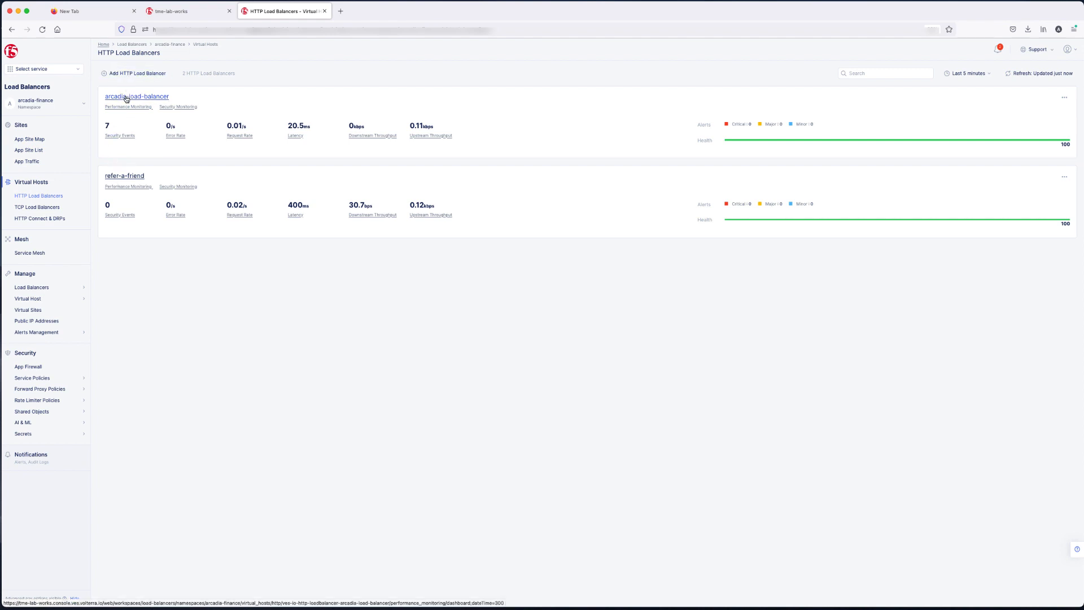
Edit arcadia-load-balancer's configuration and jump to its Bot Protection settings.
left_click(1064, 97)
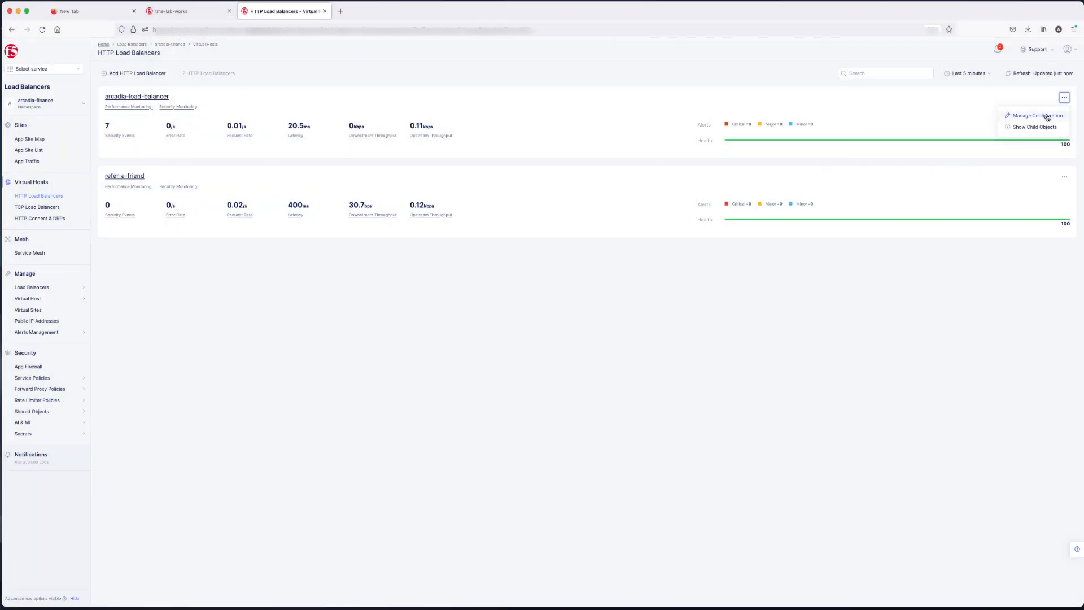
left_click(1035, 115)
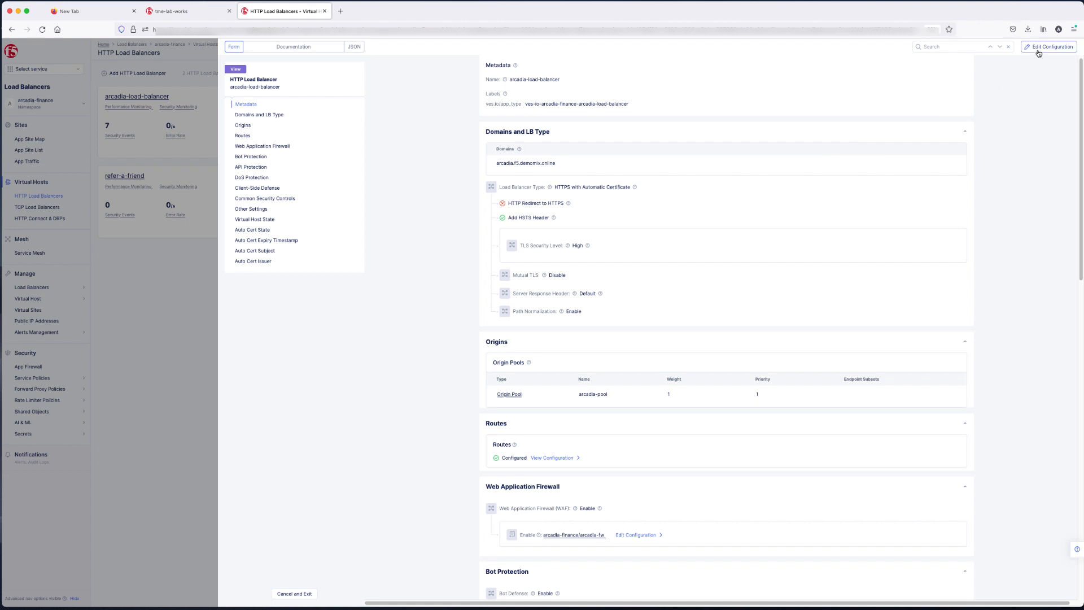
left_click(1050, 46)
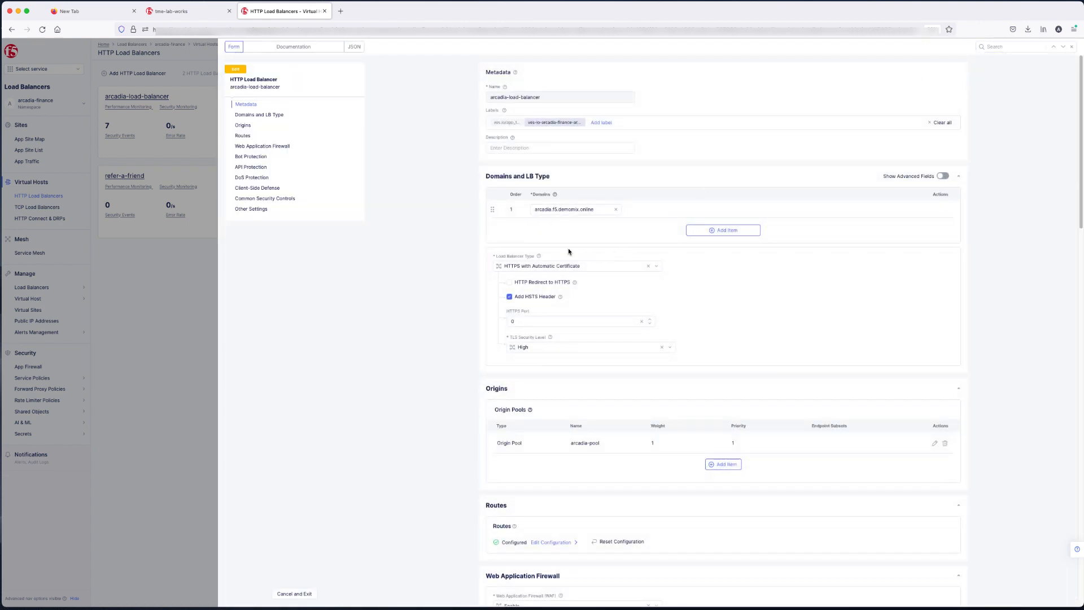
left_click(251, 157)
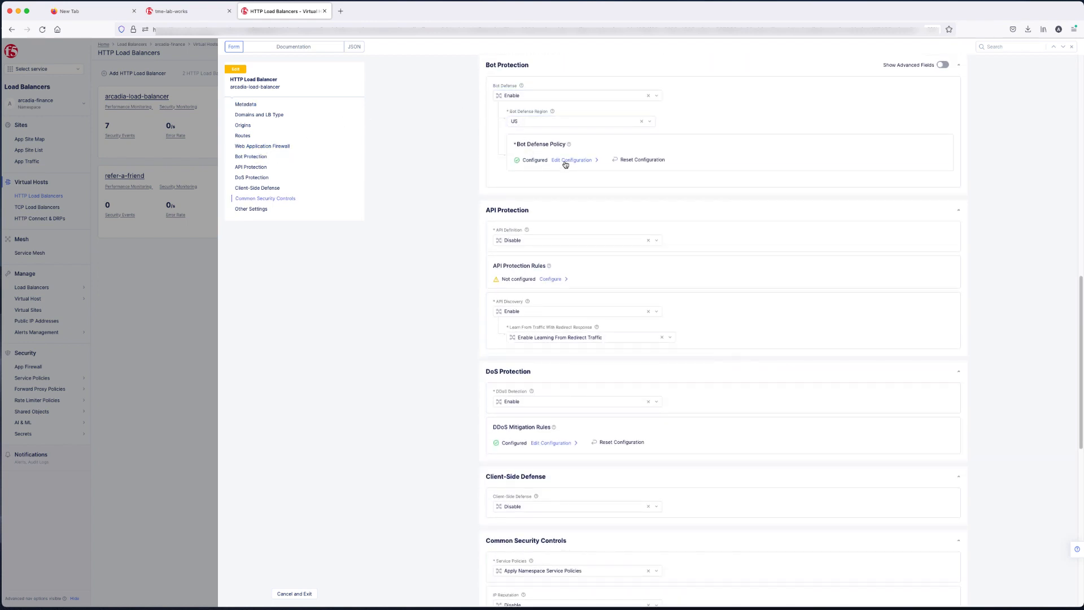
Review arcadia-load-balancer's Bot Defense protected endpoints, showing one bot-protect POST rule set to Block.
left_click(569, 159)
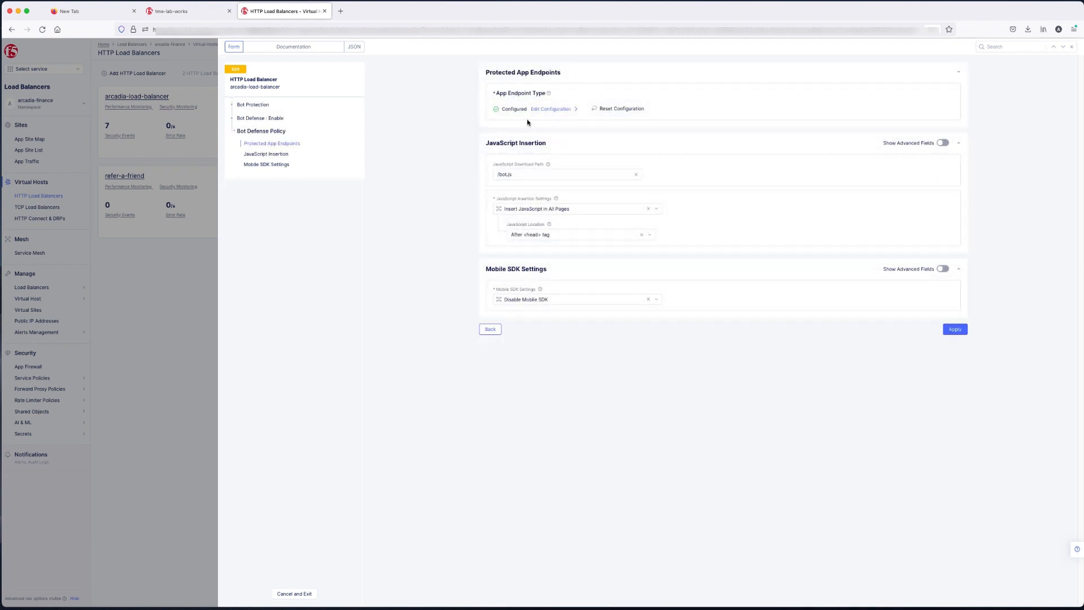
mouse_move(544, 111)
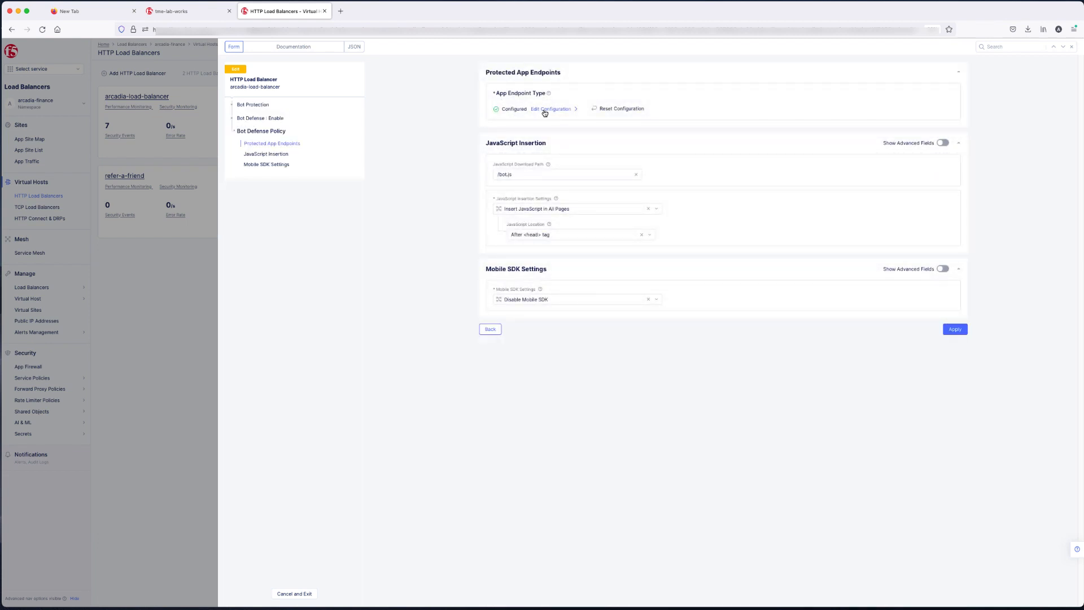
left_click(550, 109)
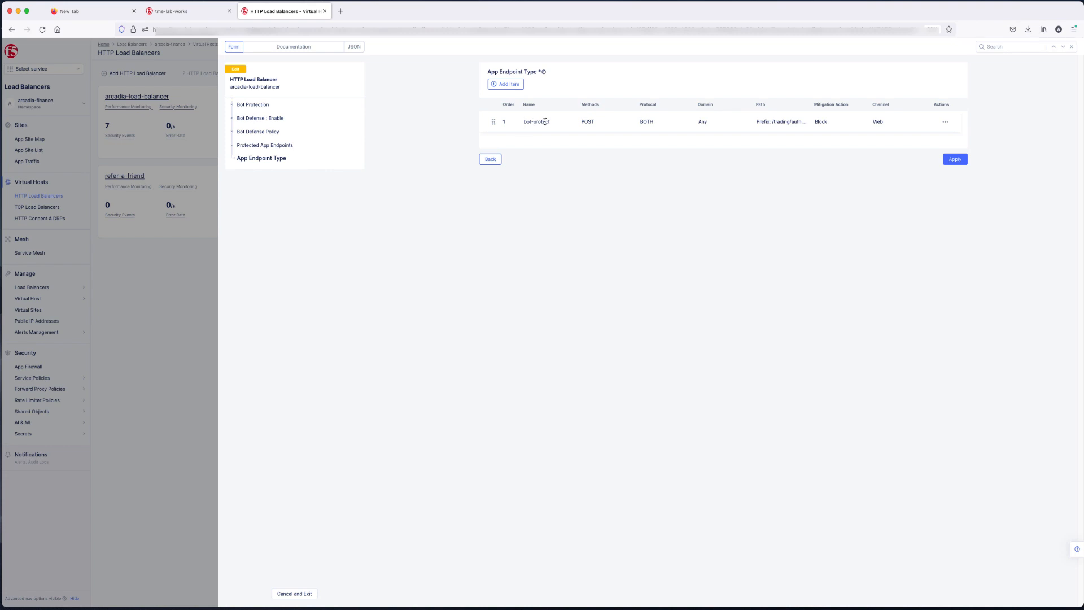
mouse_move(639, 130)
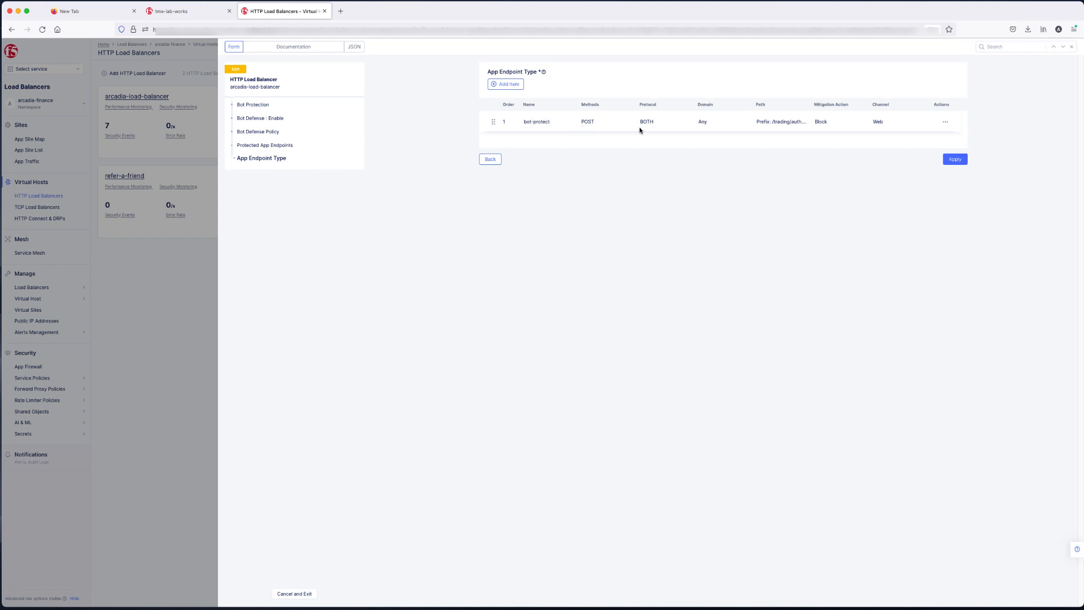
mouse_move(880, 135)
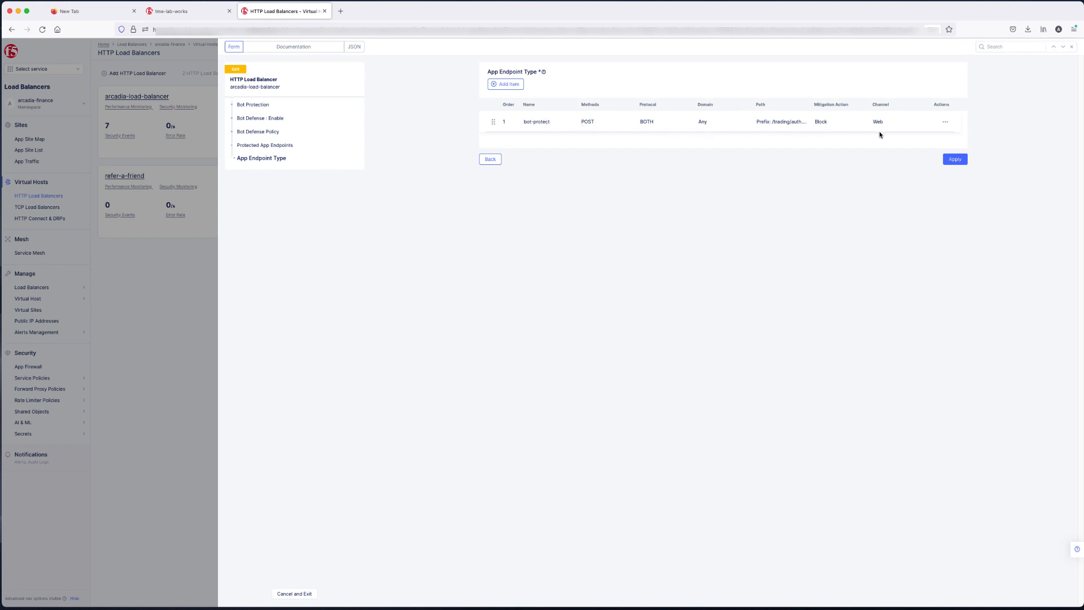
mouse_move(486, 166)
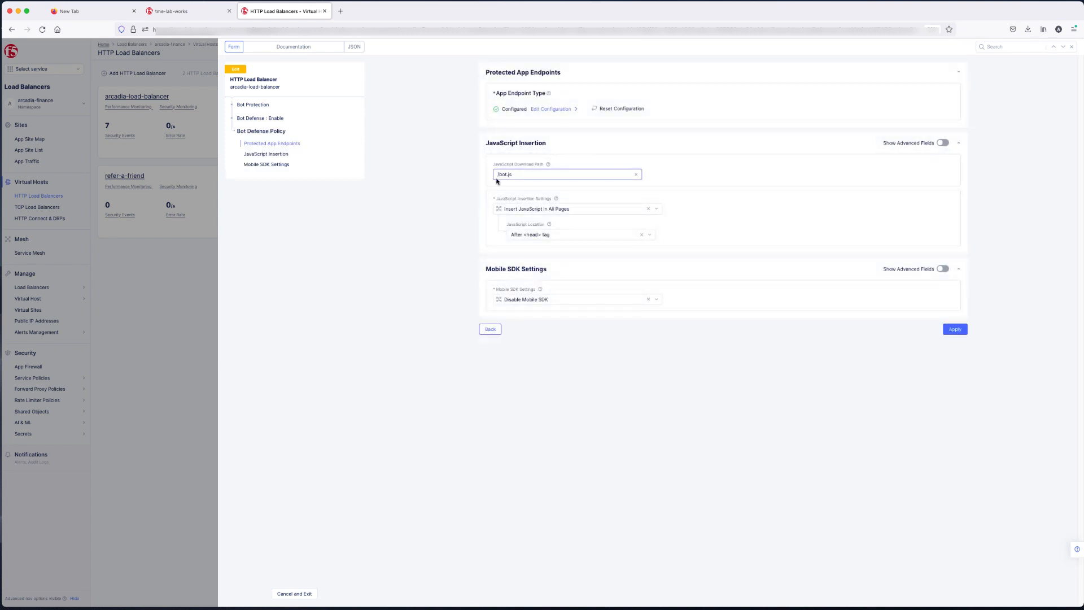
mouse_move(538, 283)
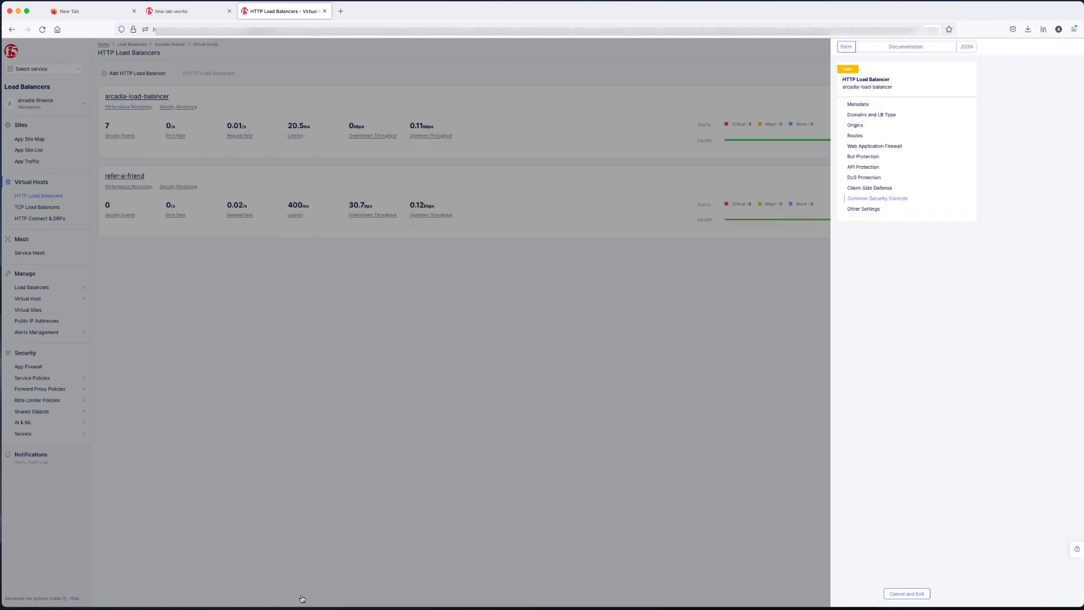
Return to the HTTP load balancers list and view refer-a-friend's configuration.
left_click(905, 594)
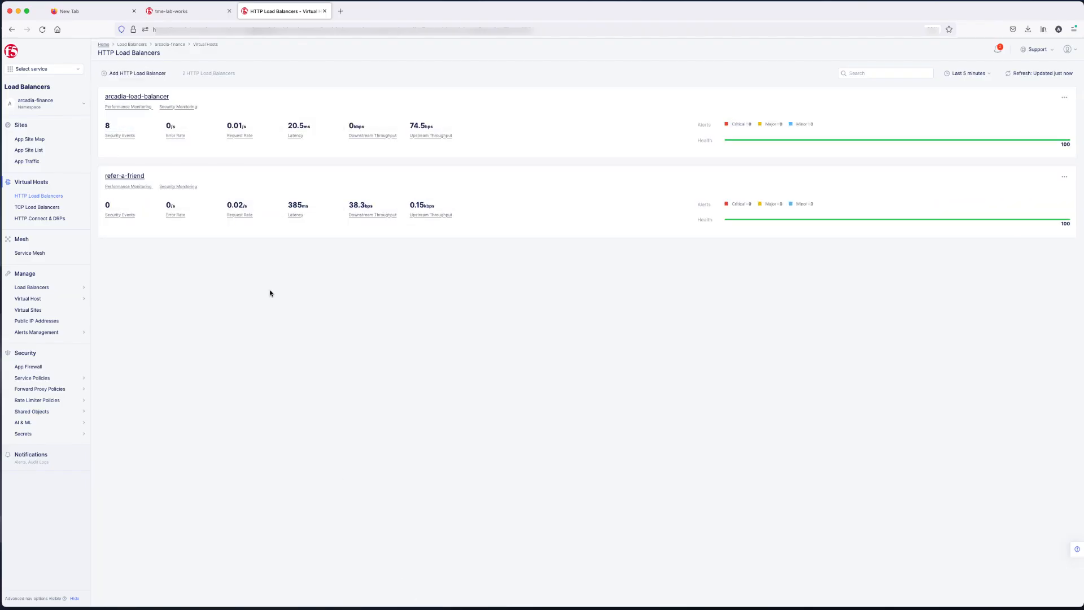
mouse_move(578, 159)
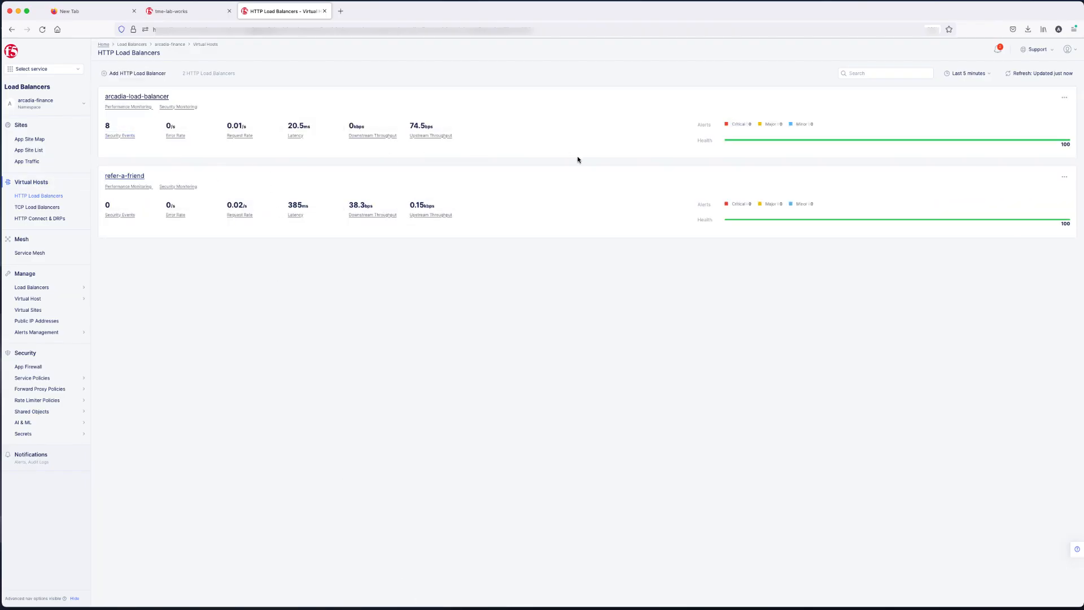
left_click(1064, 176)
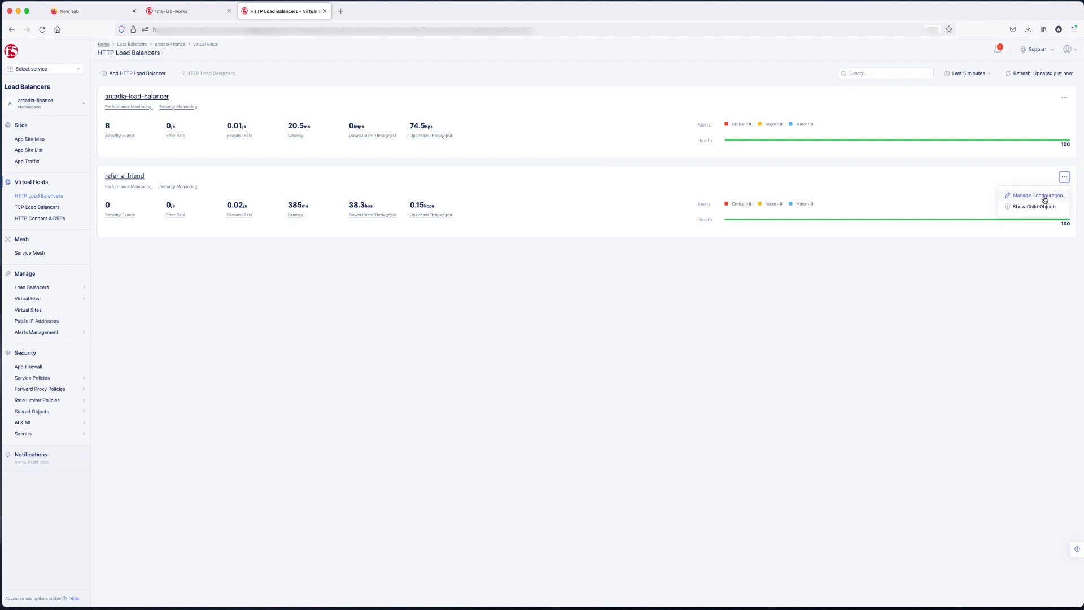
left_click(1036, 194)
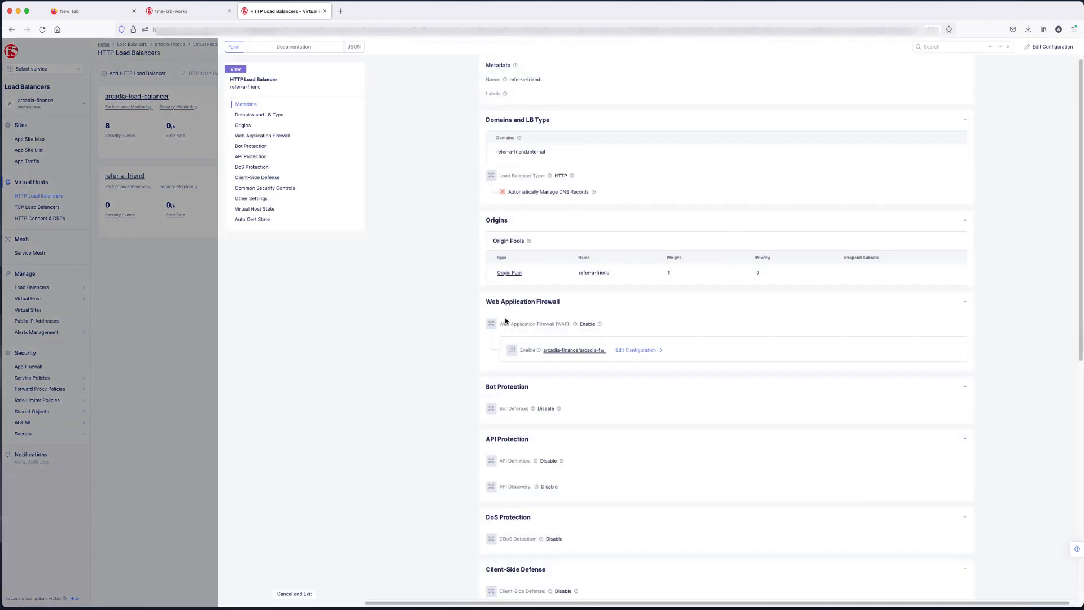
mouse_move(536, 376)
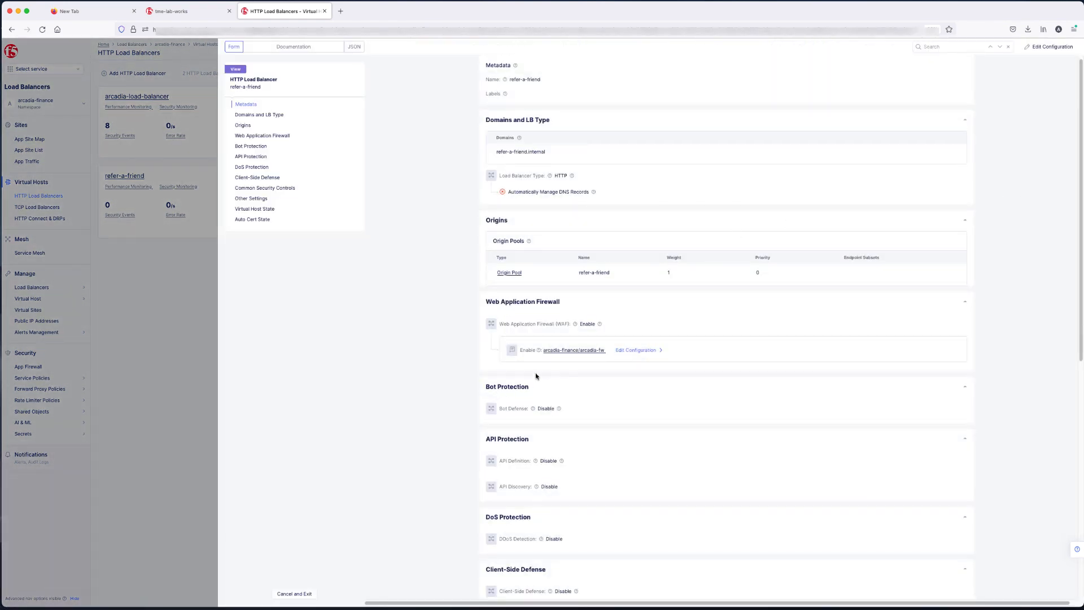
mouse_move(1027, 67)
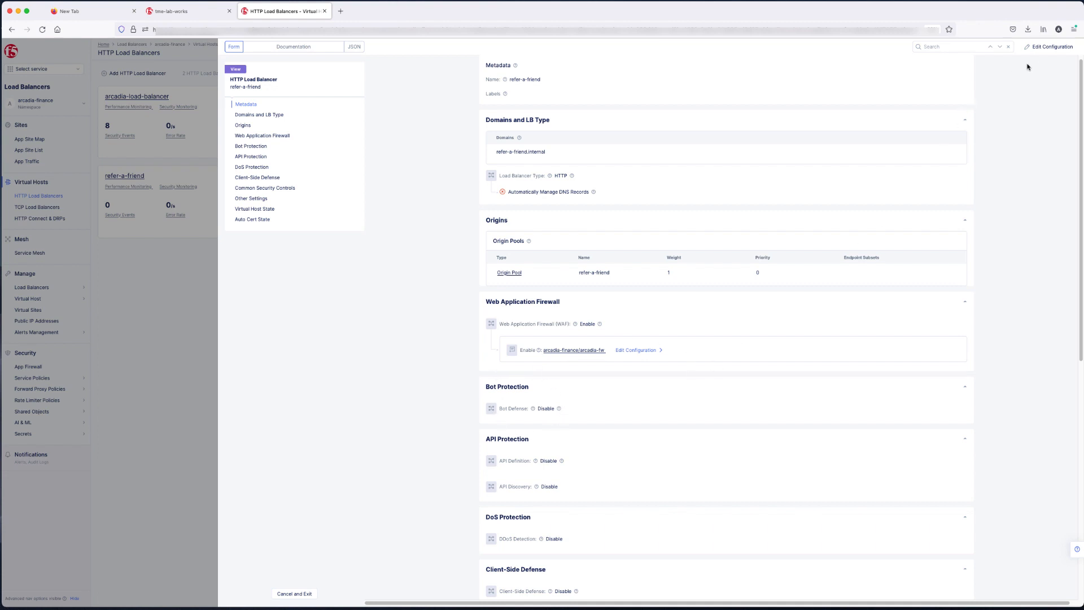
Edit refer-a-friend and enable Bot Defense with the US region.
left_click(1050, 46)
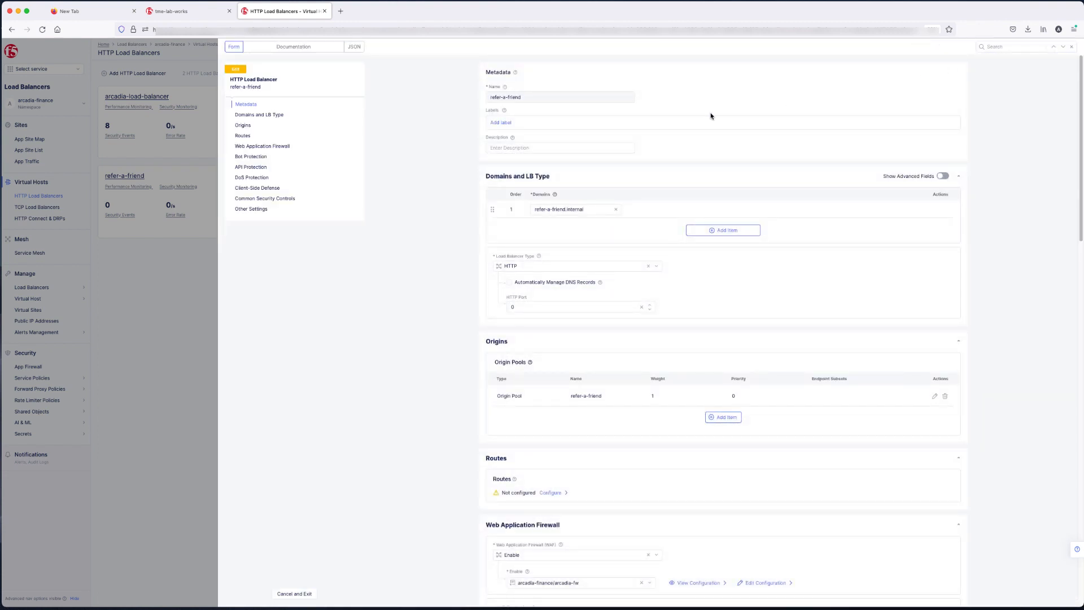
scroll("down", 3)
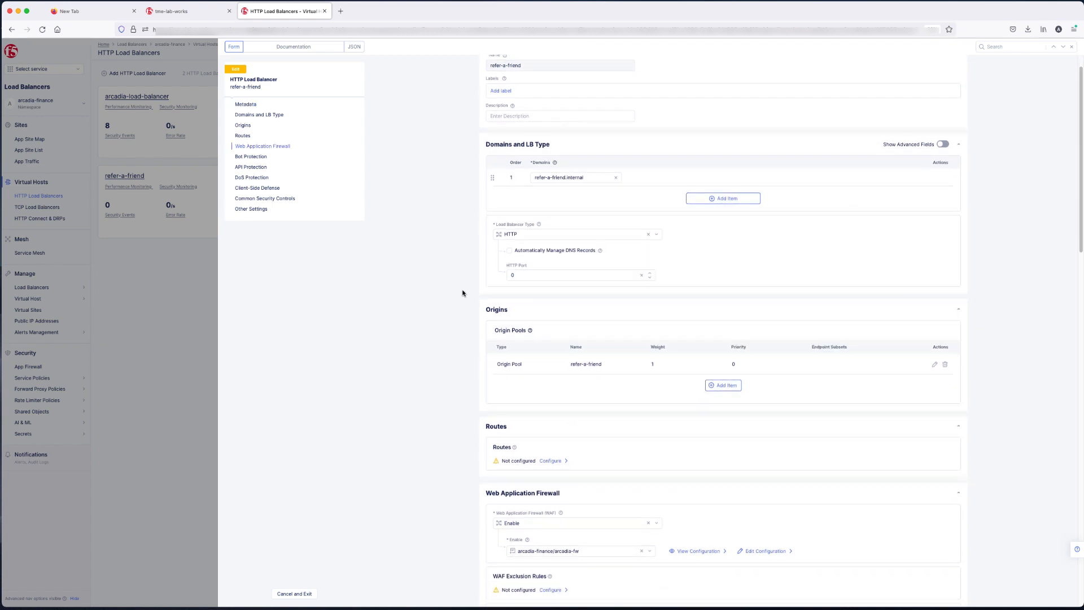
scroll("down", 3)
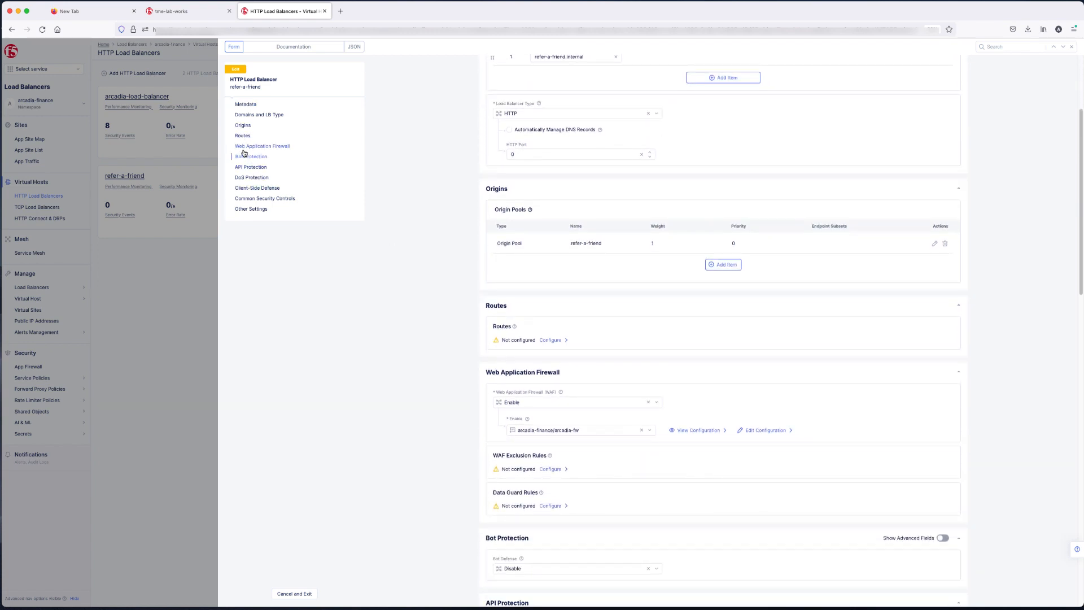
scroll("down", 3)
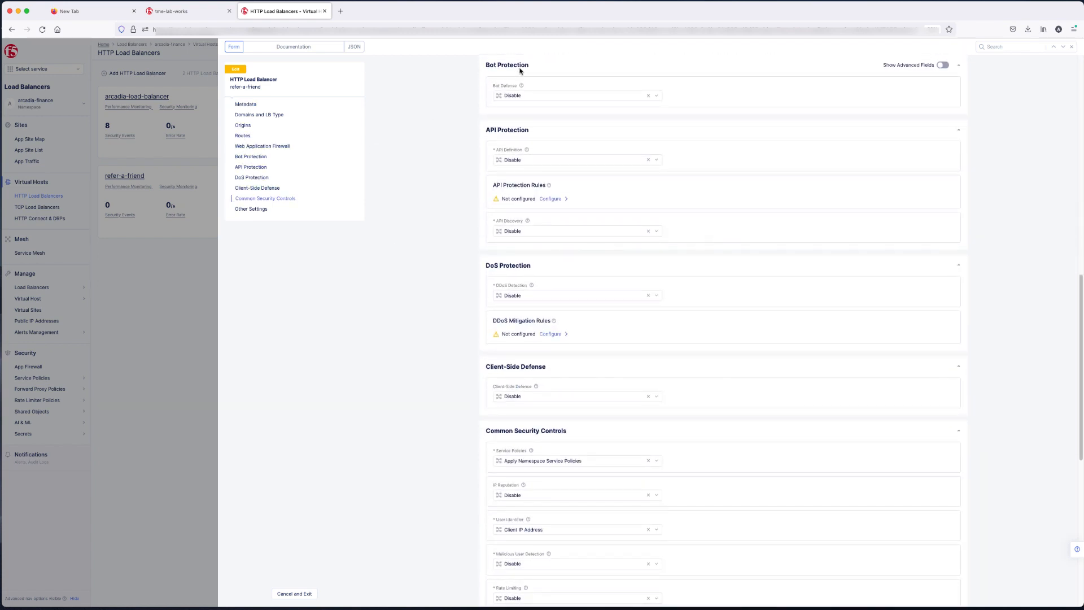
left_click(576, 95)
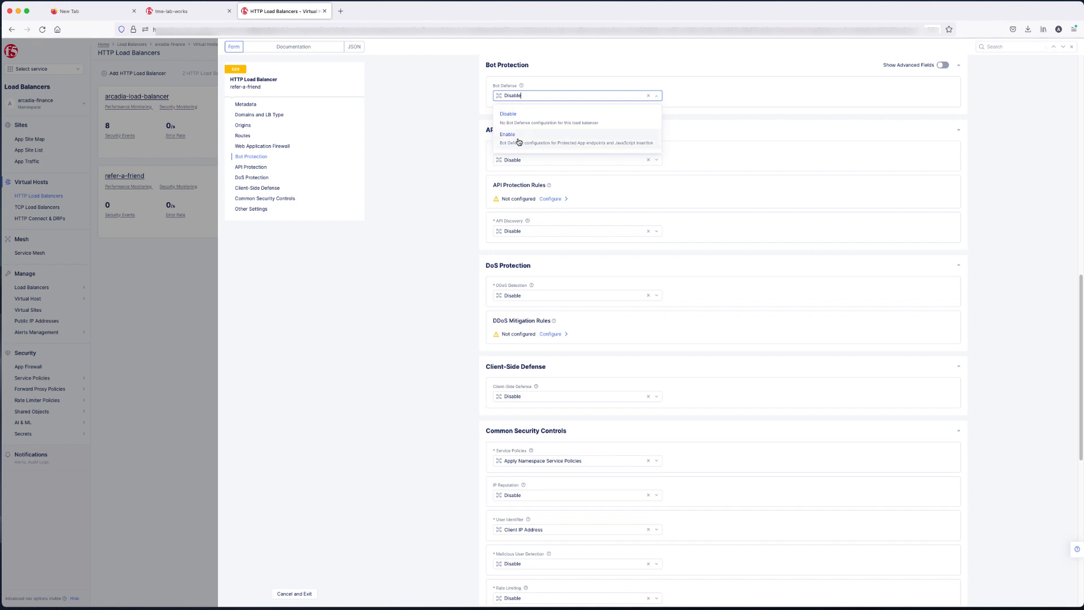
left_click(508, 134)
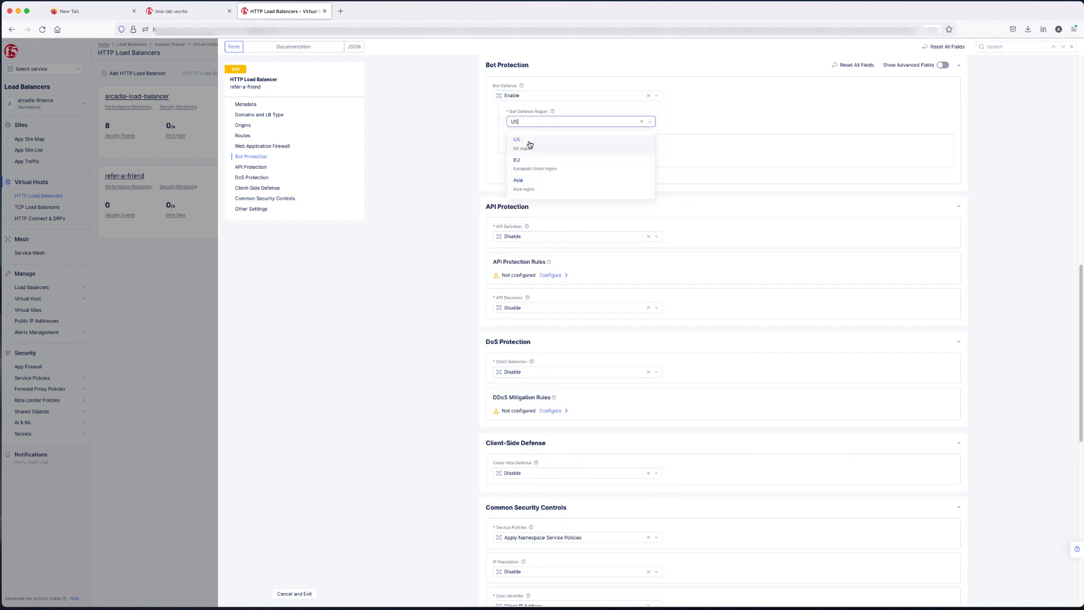
left_click(517, 139)
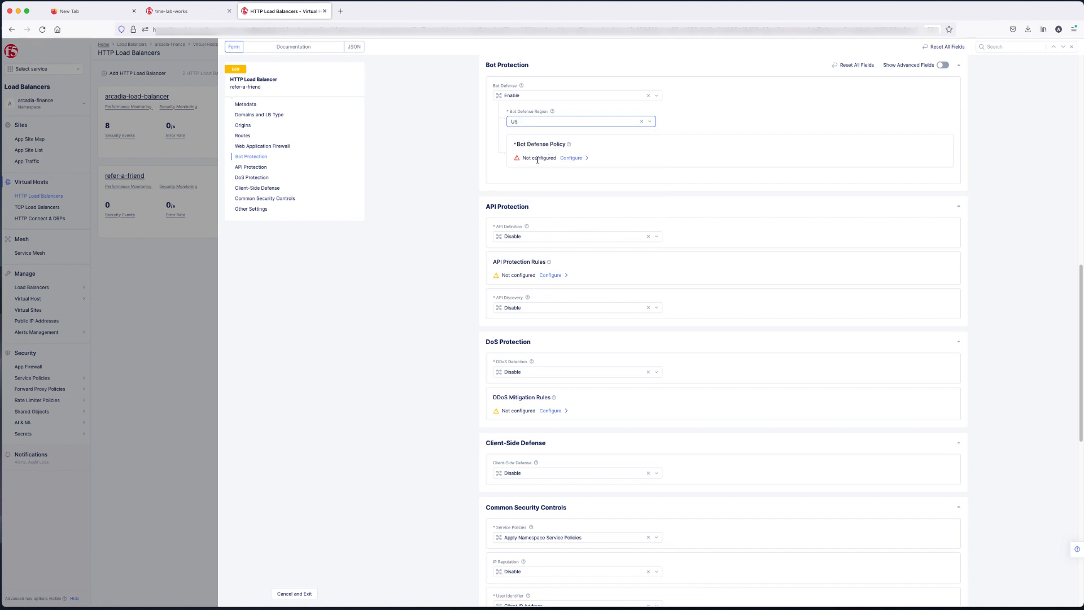
Add a new protected app endpoint to refer-a-friend's Bot Defense policy.
left_click(570, 157)
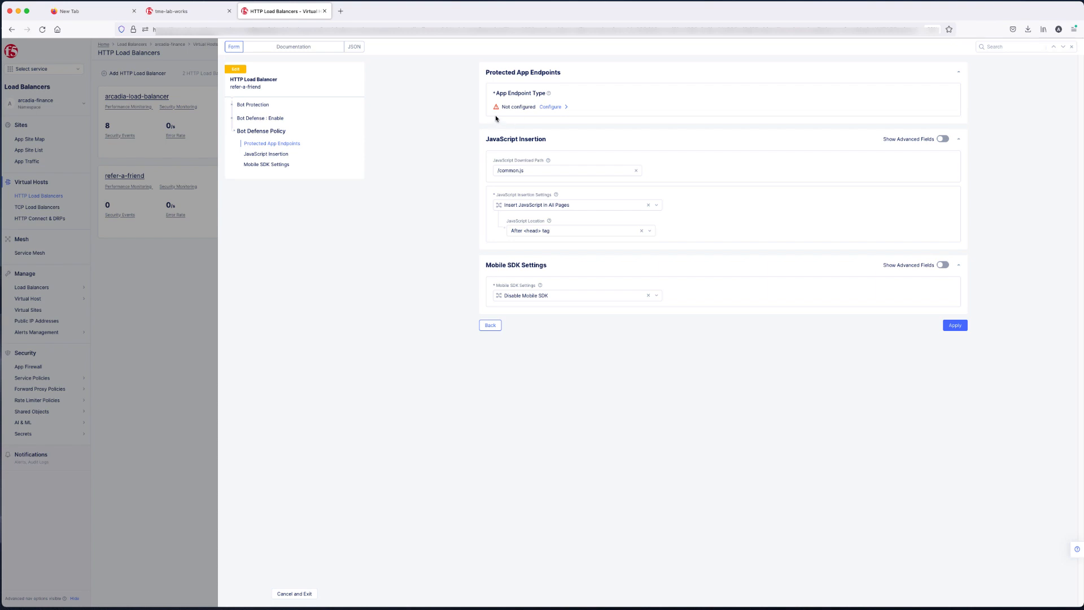
left_click(551, 107)
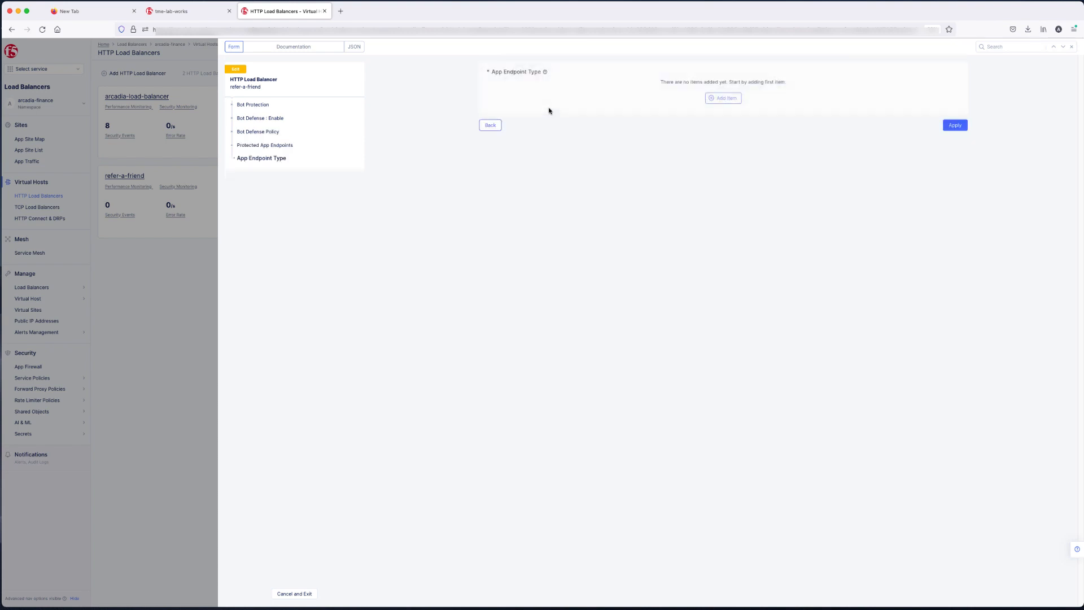
mouse_move(723, 99)
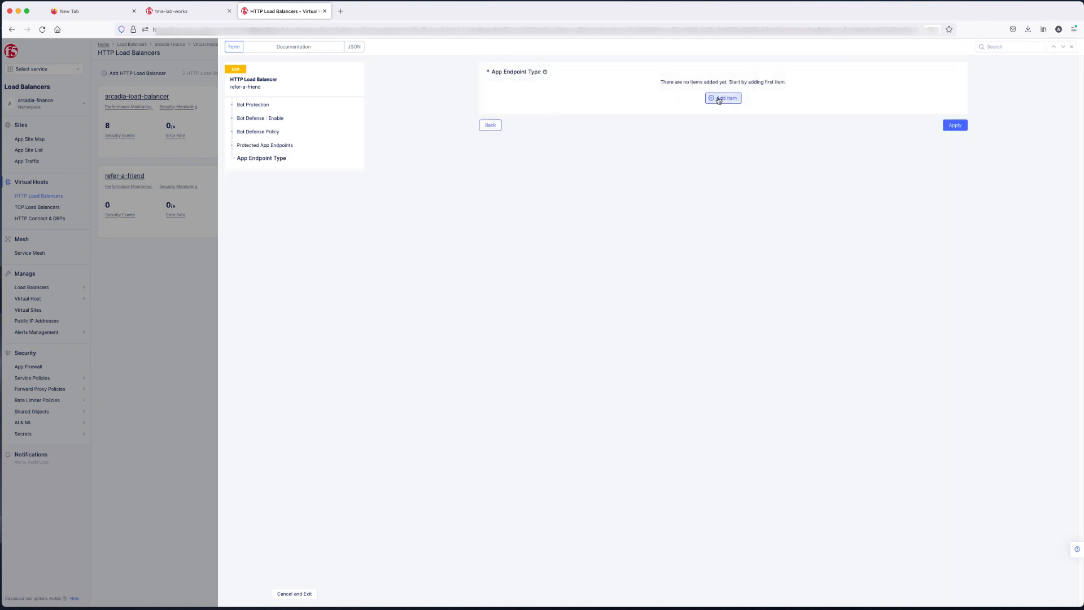
left_click(724, 98)
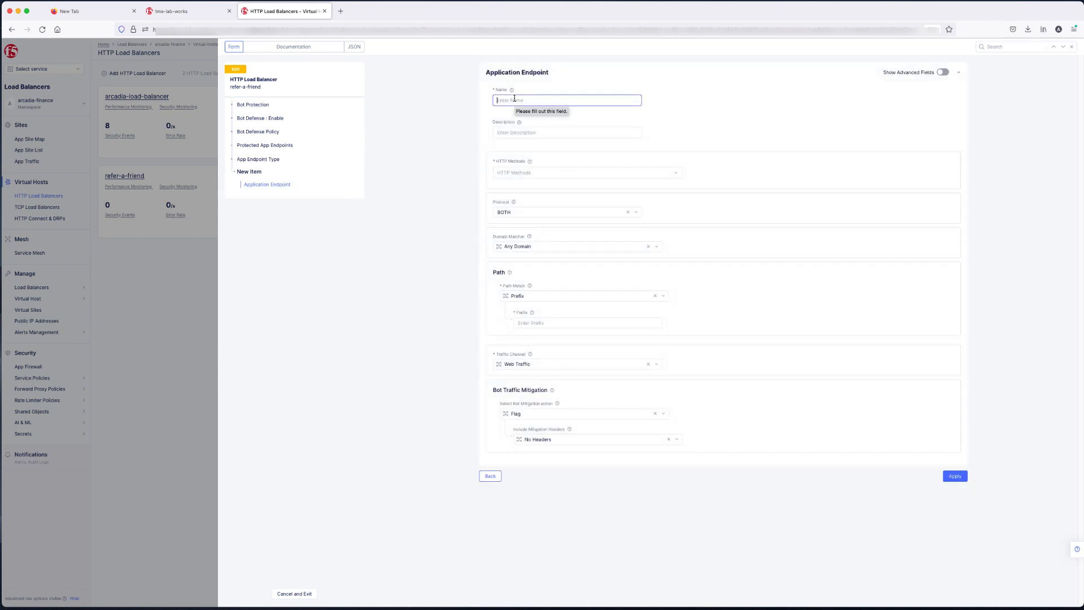
Define endpoint bot-defense: POST, protocol BOTH, Any Domain, path prefix /refer/auth.php.
type("bot-defe")
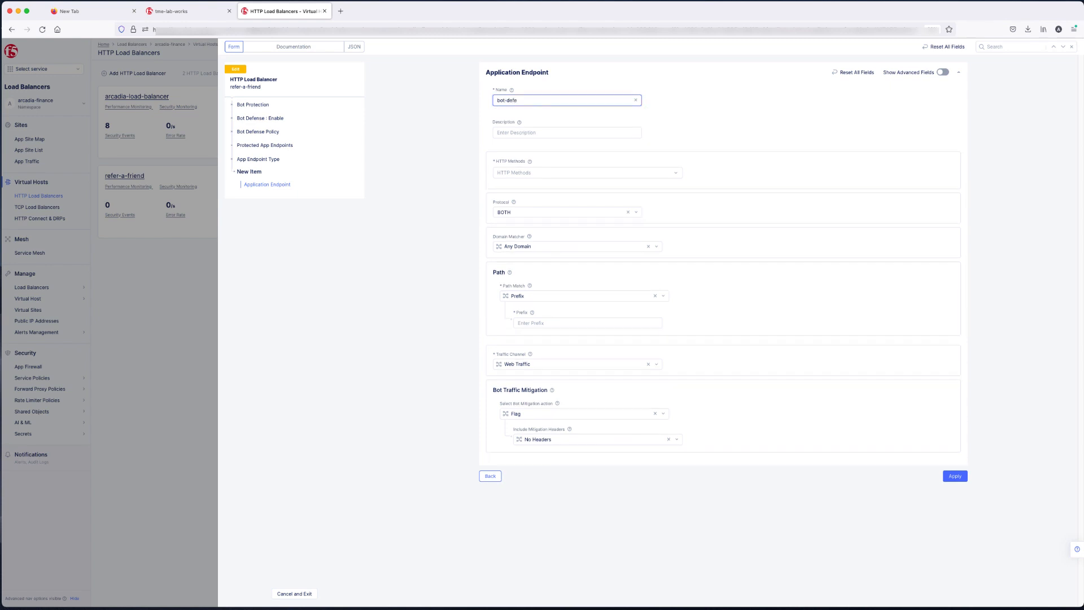
type("nse")
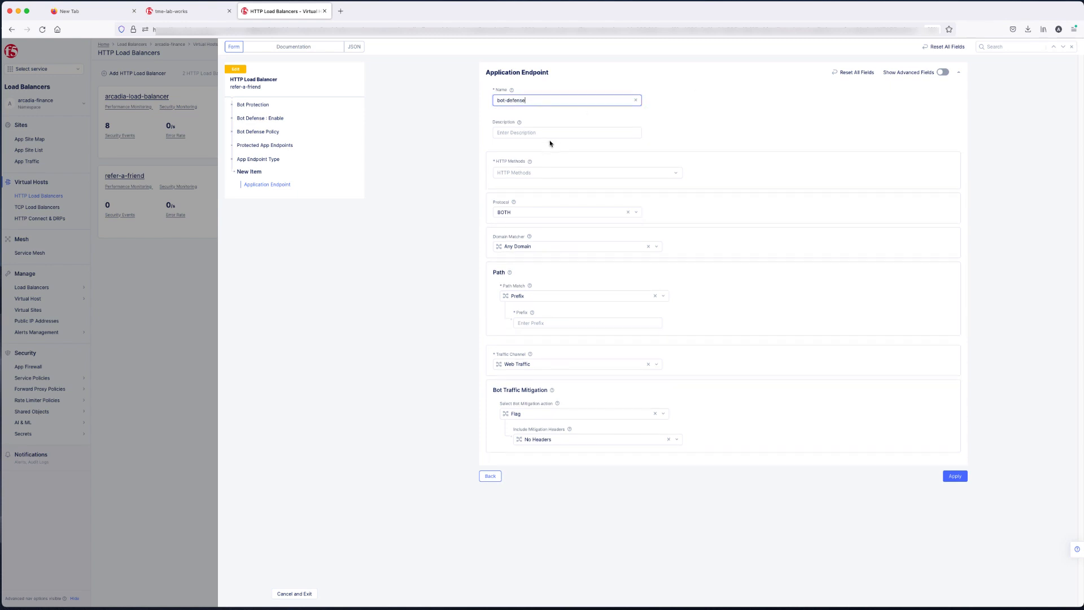
left_click(586, 172)
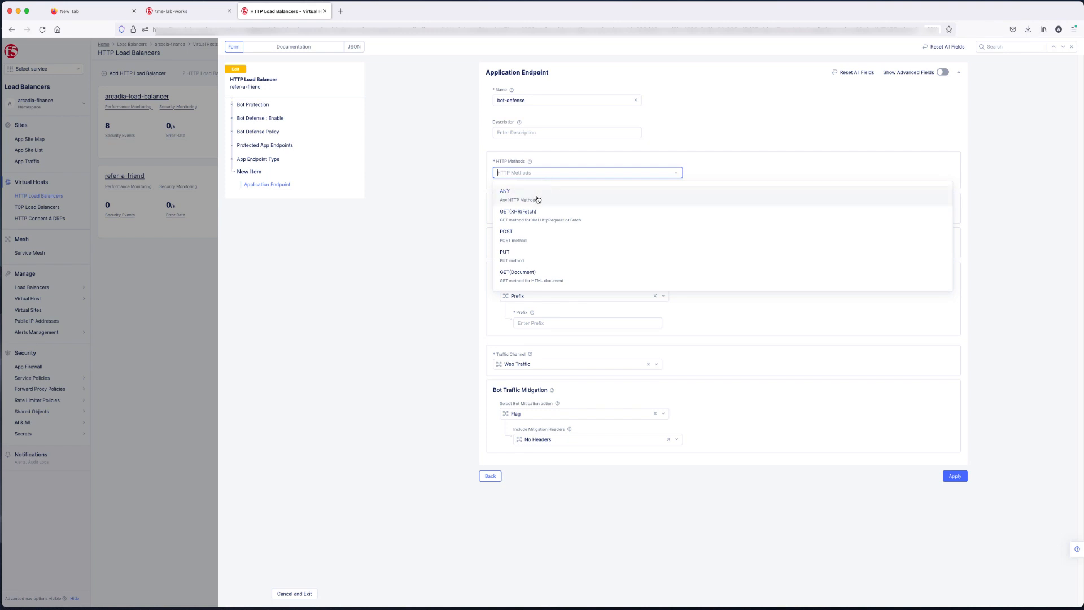
left_click(506, 232)
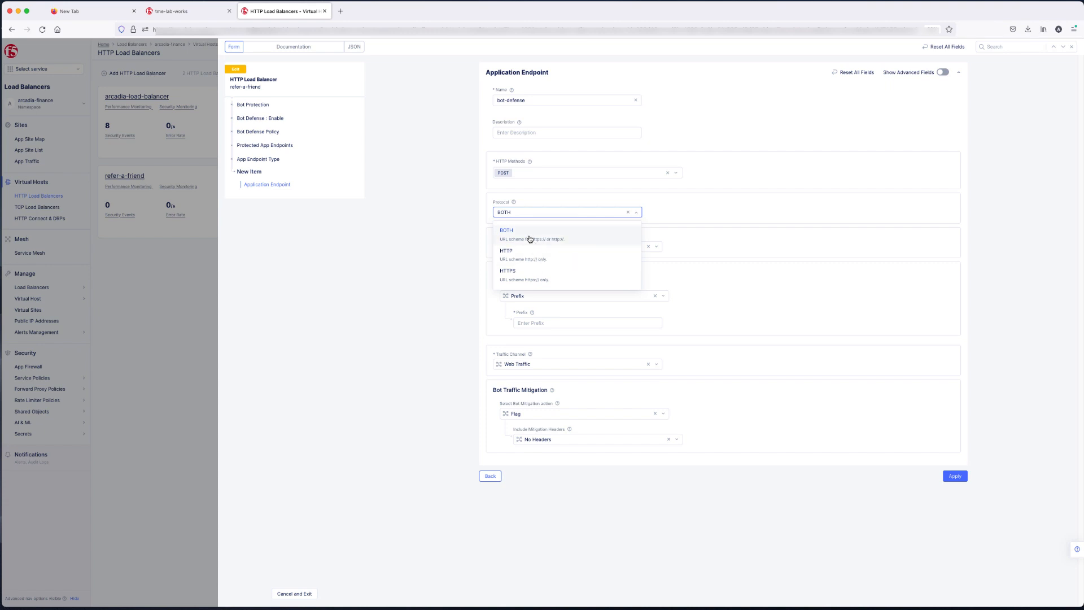
left_click(506, 230)
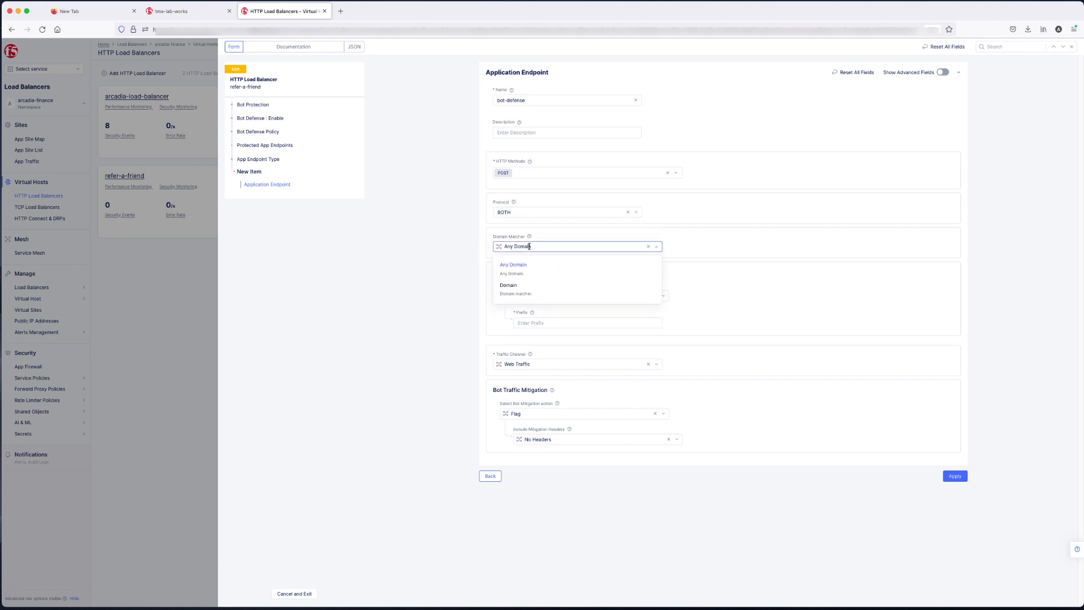
left_click(514, 265)
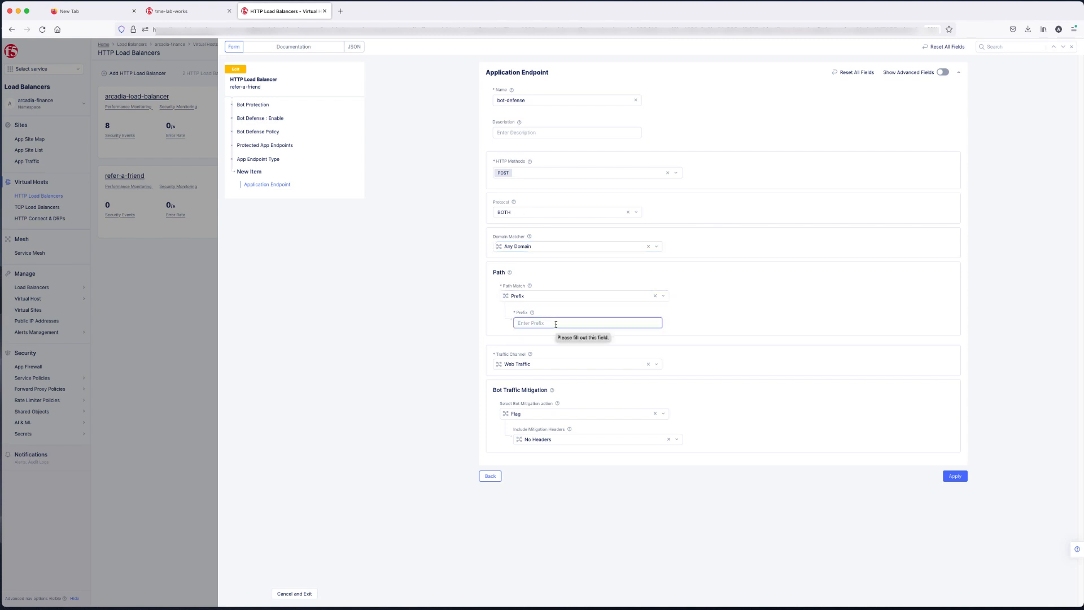
type("/refer")
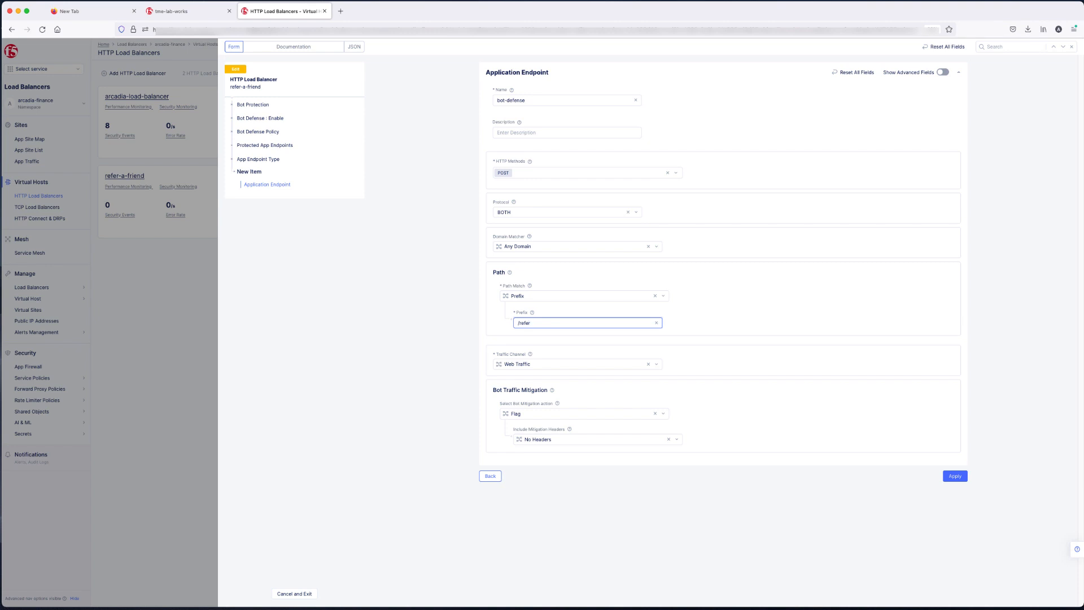
type("/auth")
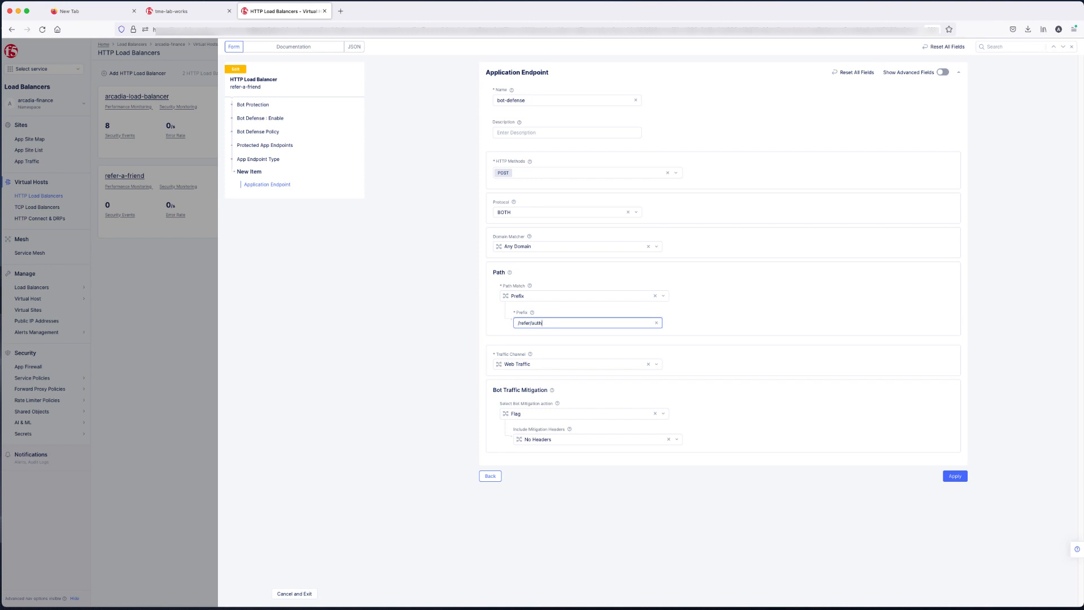
Complete the /refer/auth.php prefix, set Web Traffic and Block mitigation, and apply the endpoint.
type(".php")
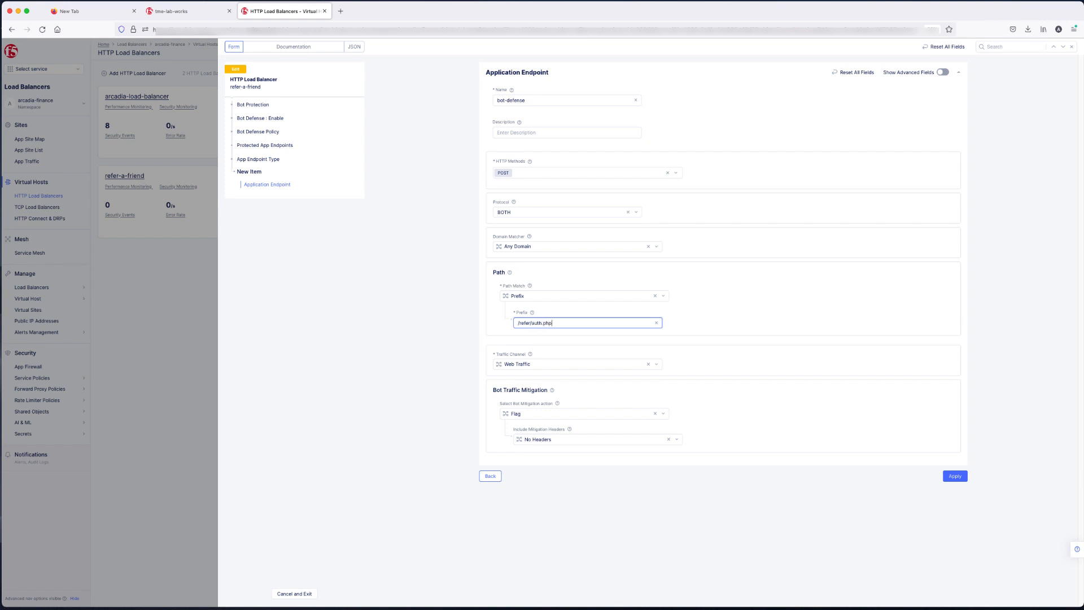
left_click(576, 364)
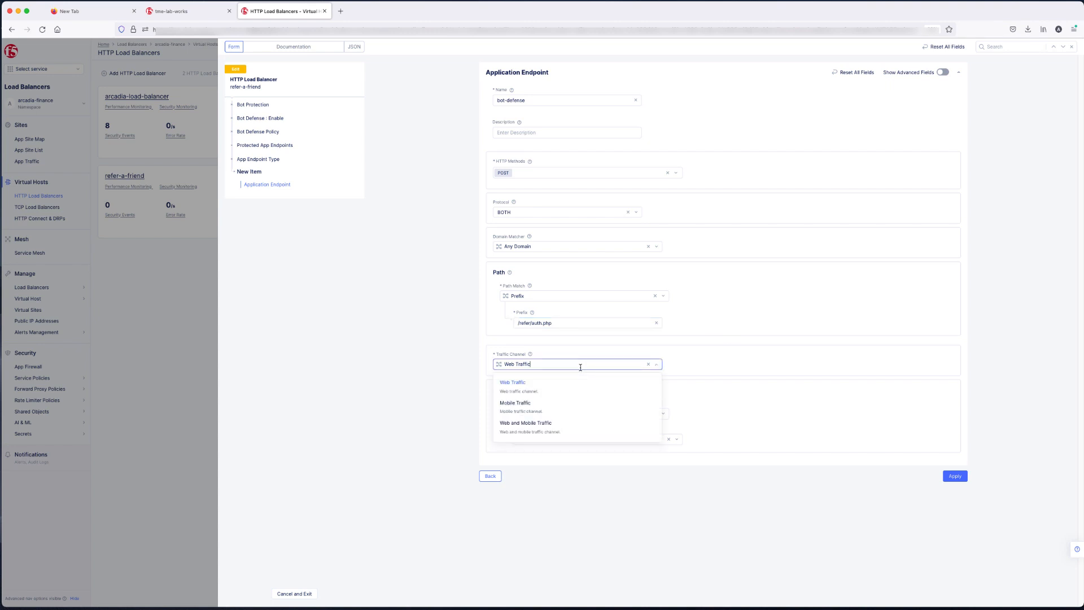
mouse_move(567, 394)
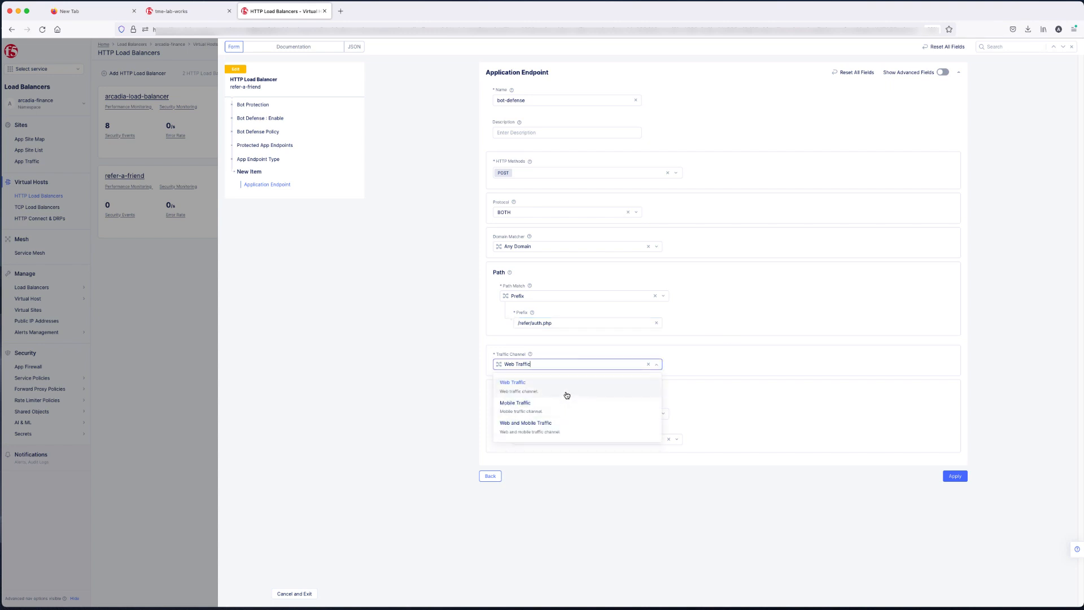
left_click(512, 382)
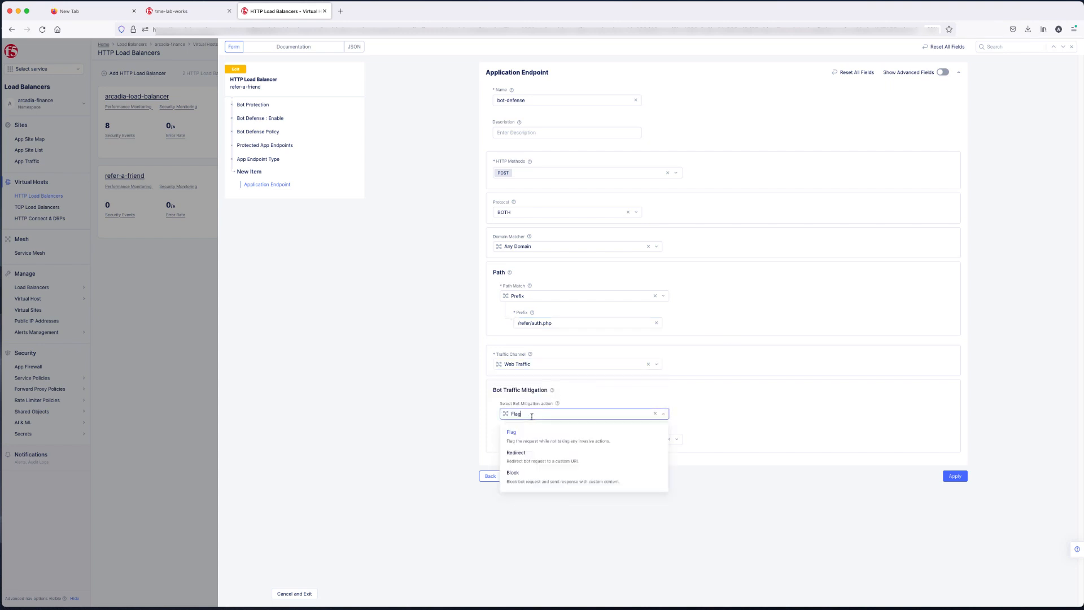
left_click(513, 474)
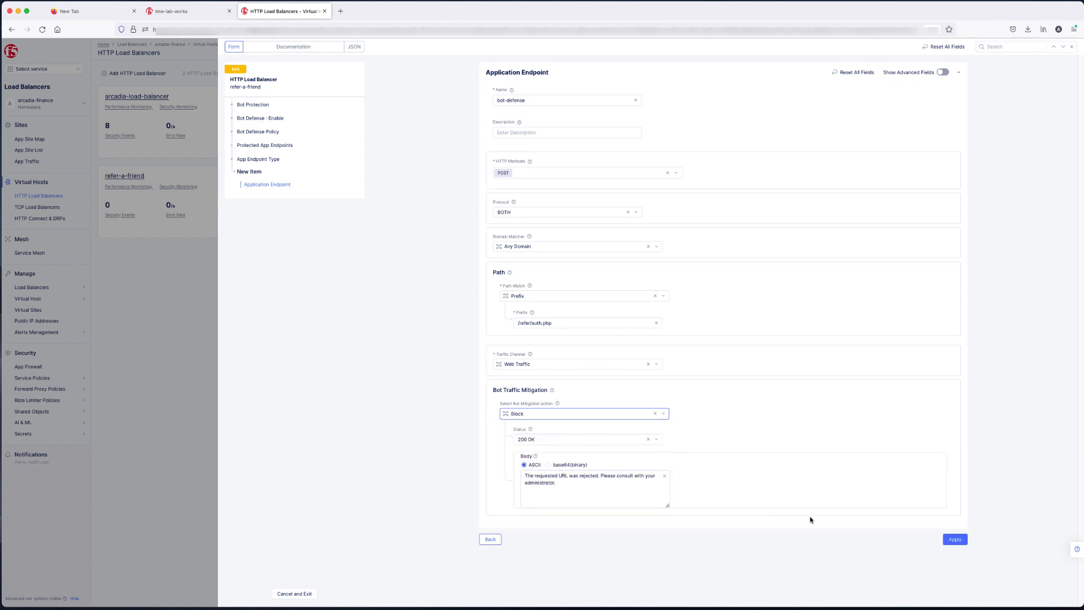
left_click(953, 539)
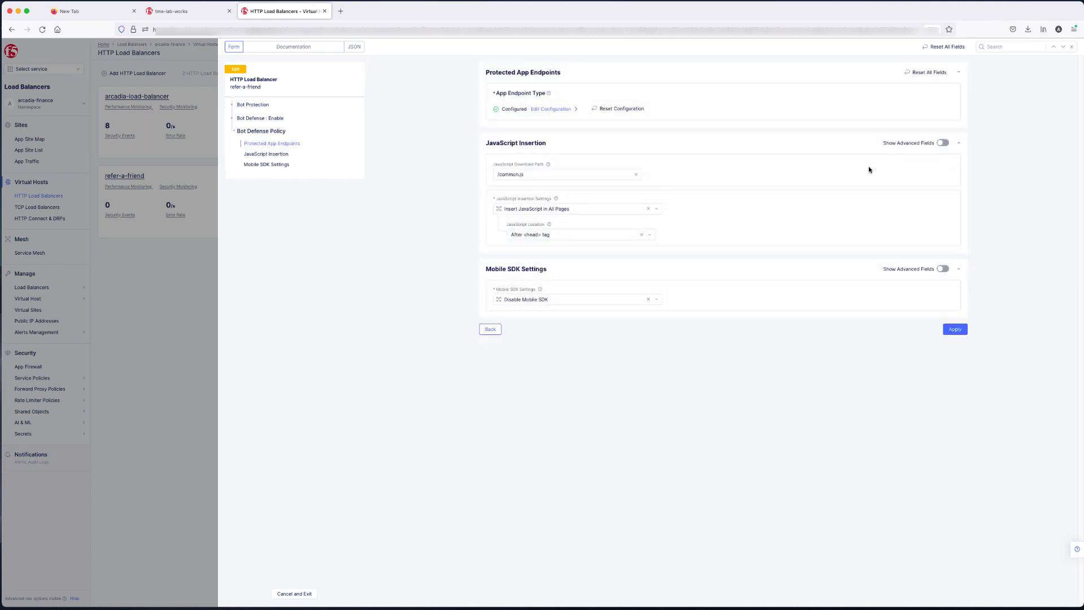
Keep the Bot Defense policy's JavaScript insertion on 'Insert JavaScript in All Pages'.
left_click(574, 209)
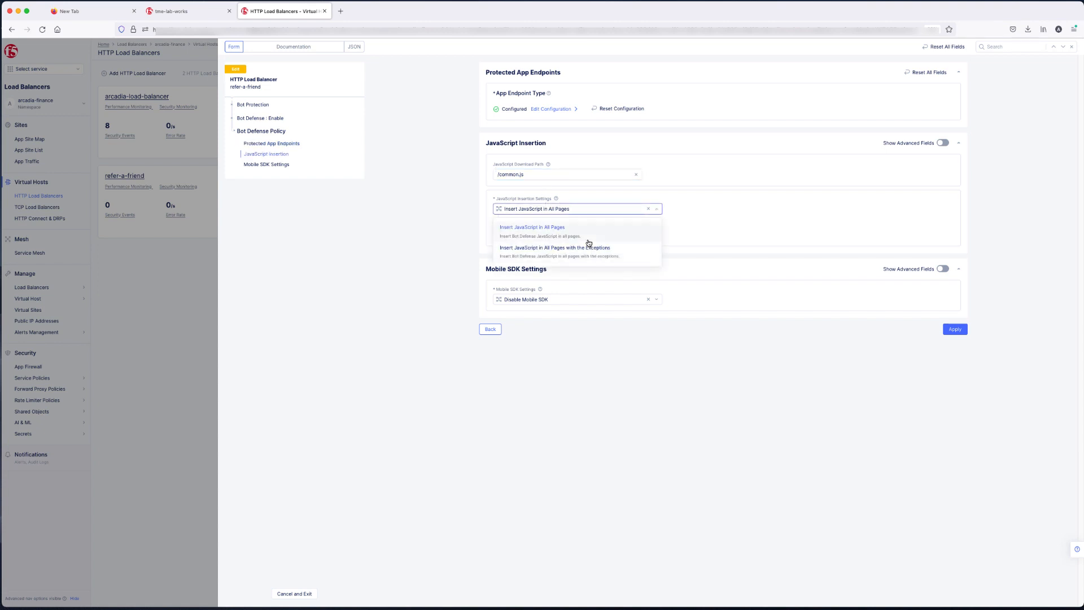
left_click(531, 227)
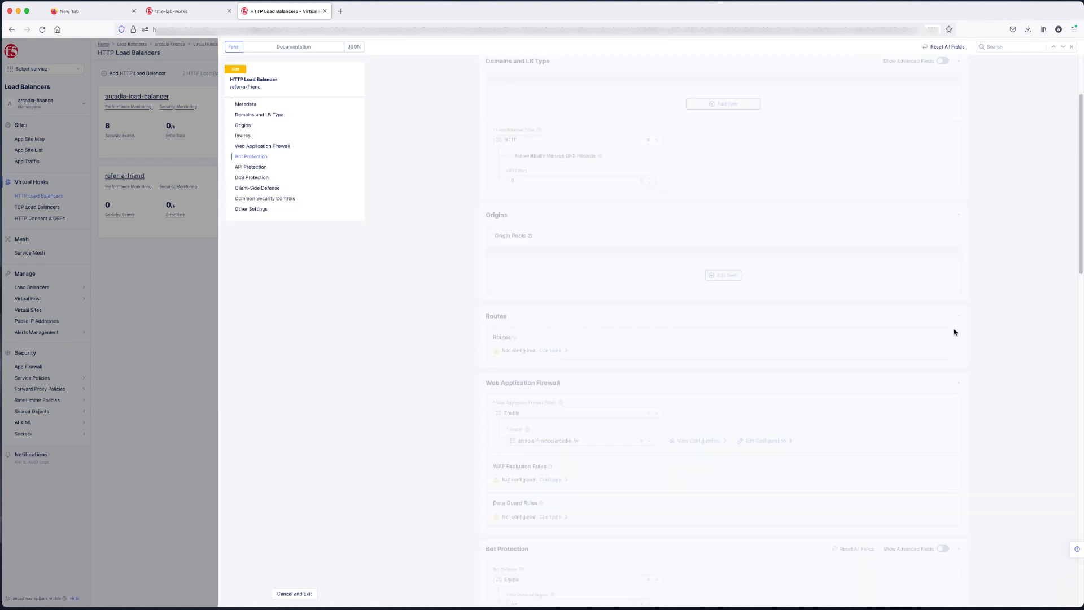
Scroll to the bottom of the refer-a-friend load balancer form.
scroll("down", 3)
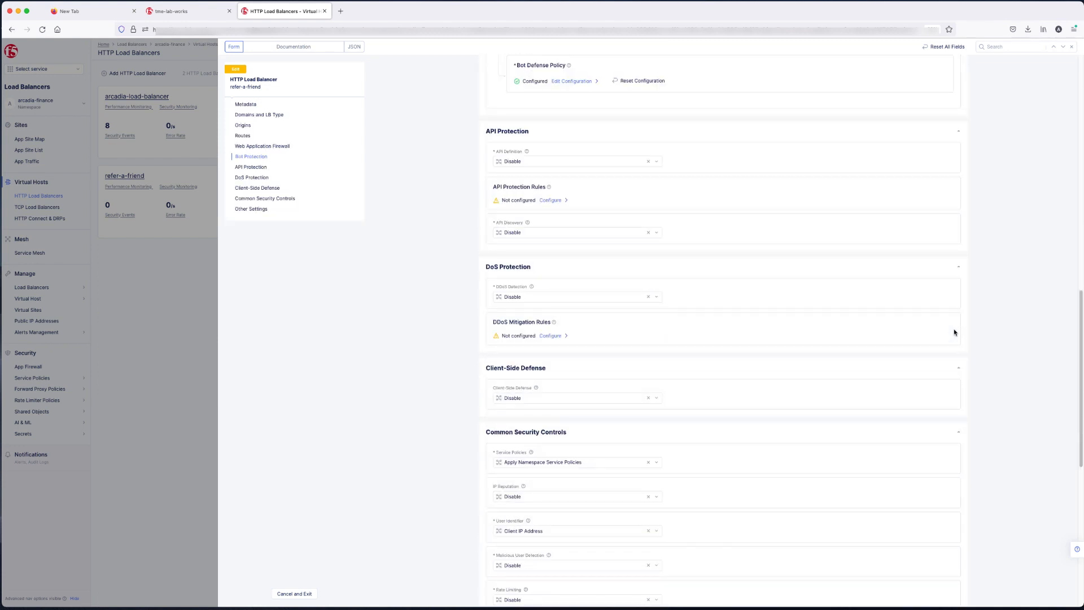
mouse_move(323, 176)
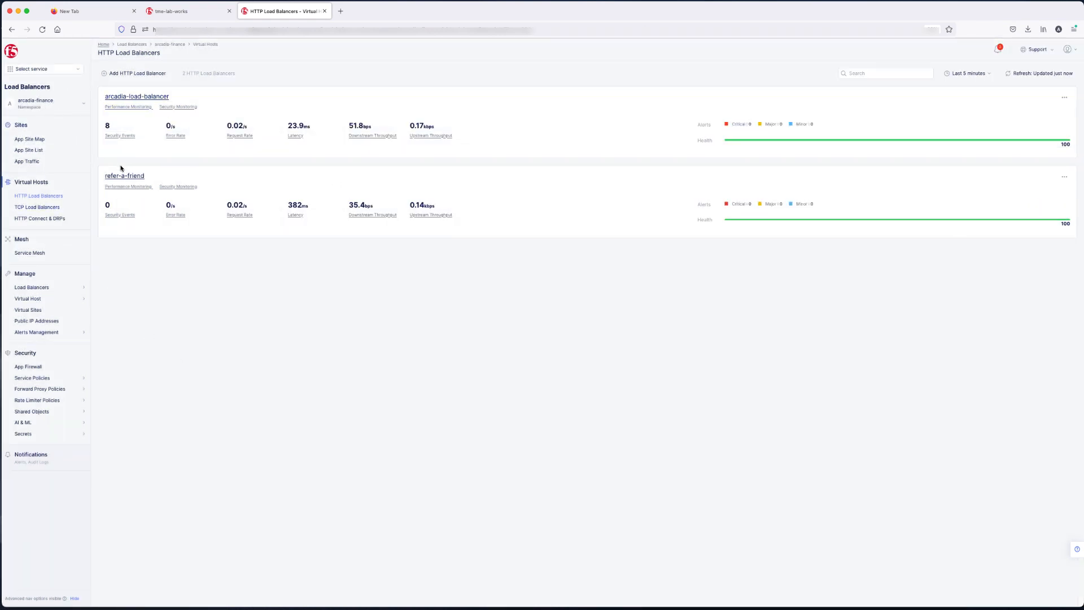
mouse_move(136, 96)
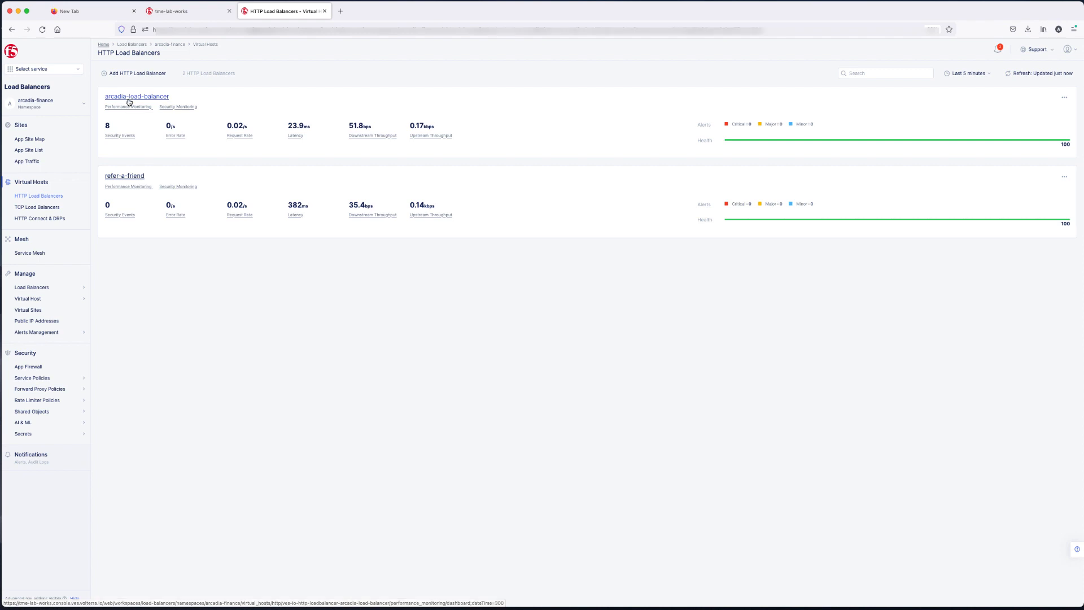
Open the Performance Monitoring dashboard for arcadia-load-balancer from the HTTP Load Balancers list.
left_click(136, 96)
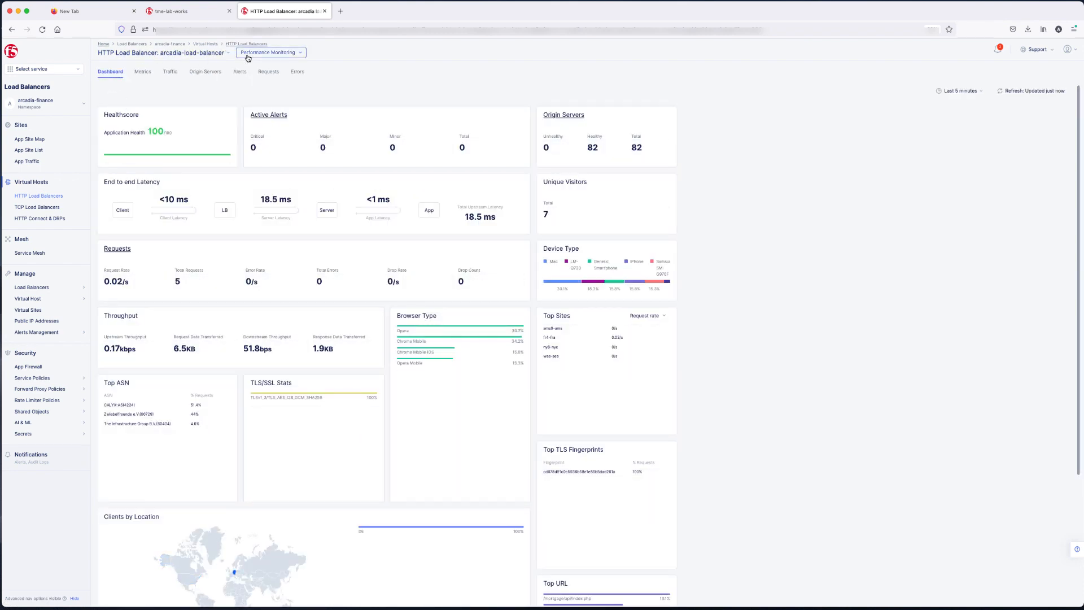
Switch arcadia-load-balancer to Security Monitoring over the last 24 hours and review events, bots and top attacks.
left_click(269, 52)
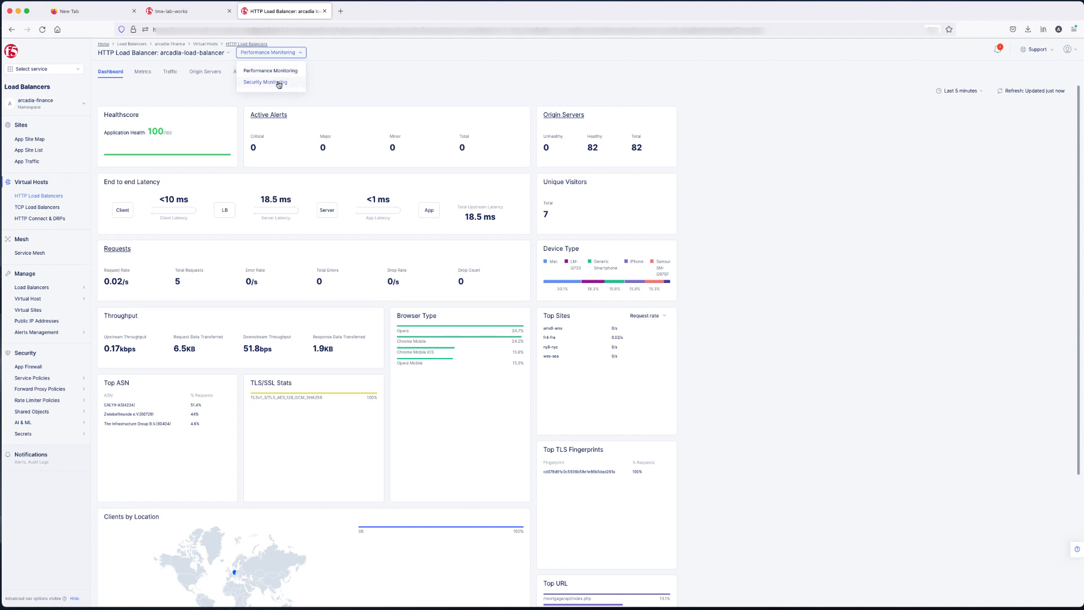
left_click(264, 81)
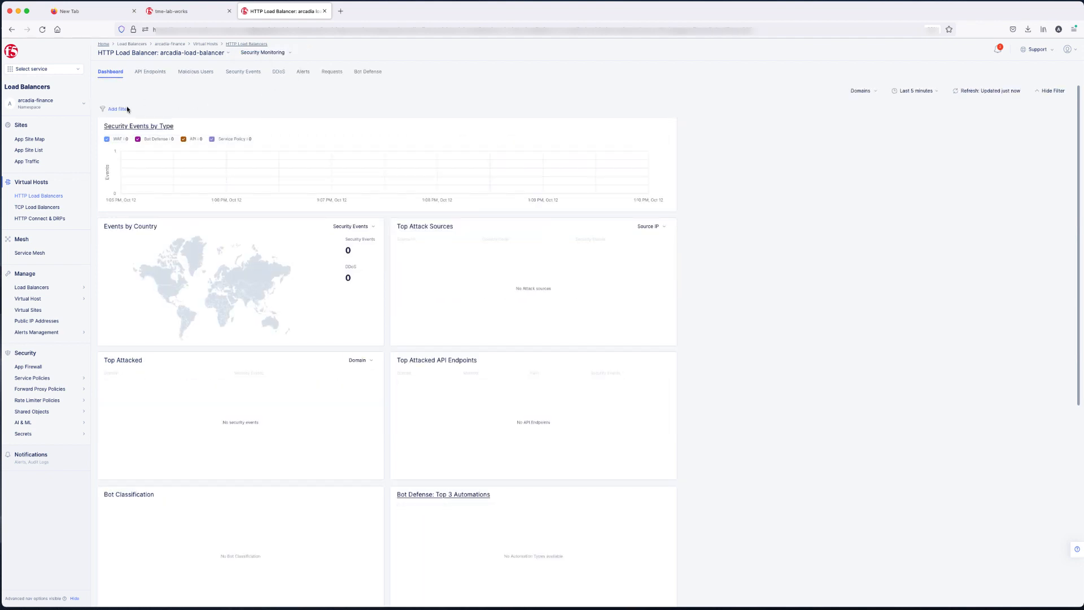
left_click(914, 90)
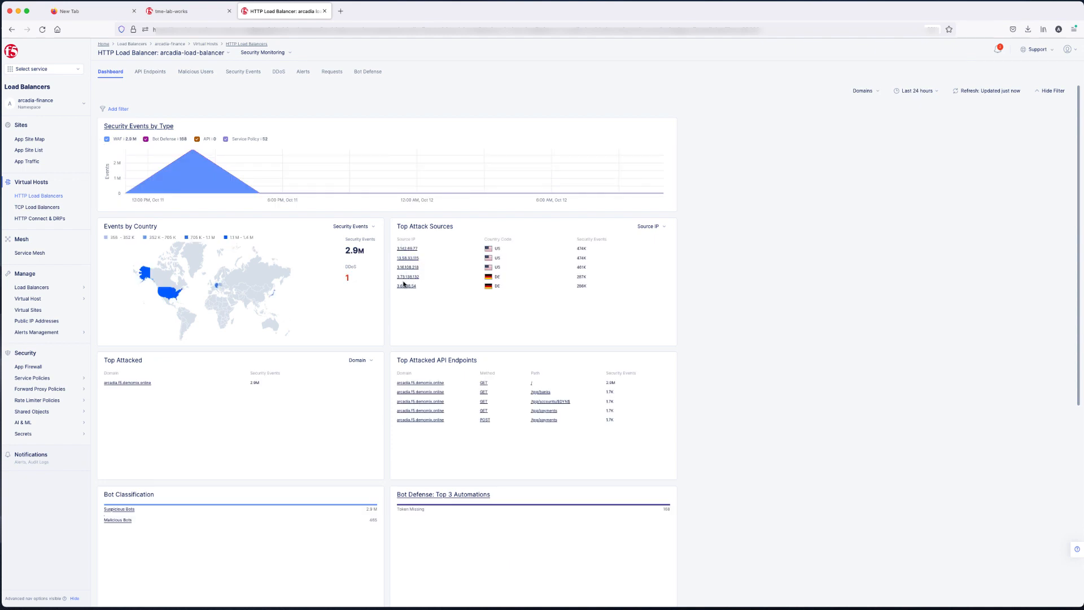
scroll("down", 3)
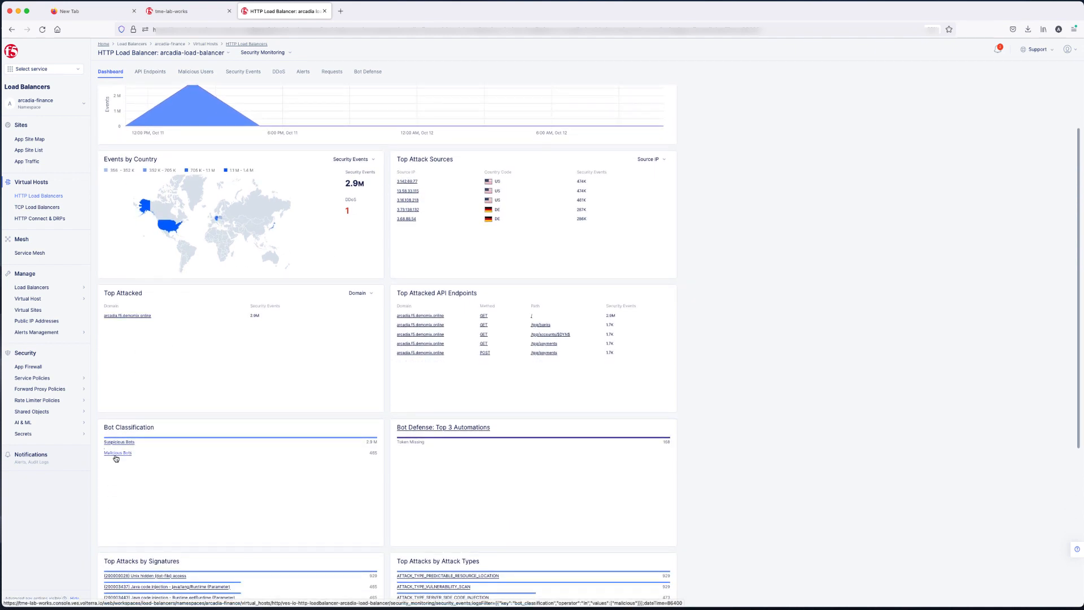
scroll("down", 3)
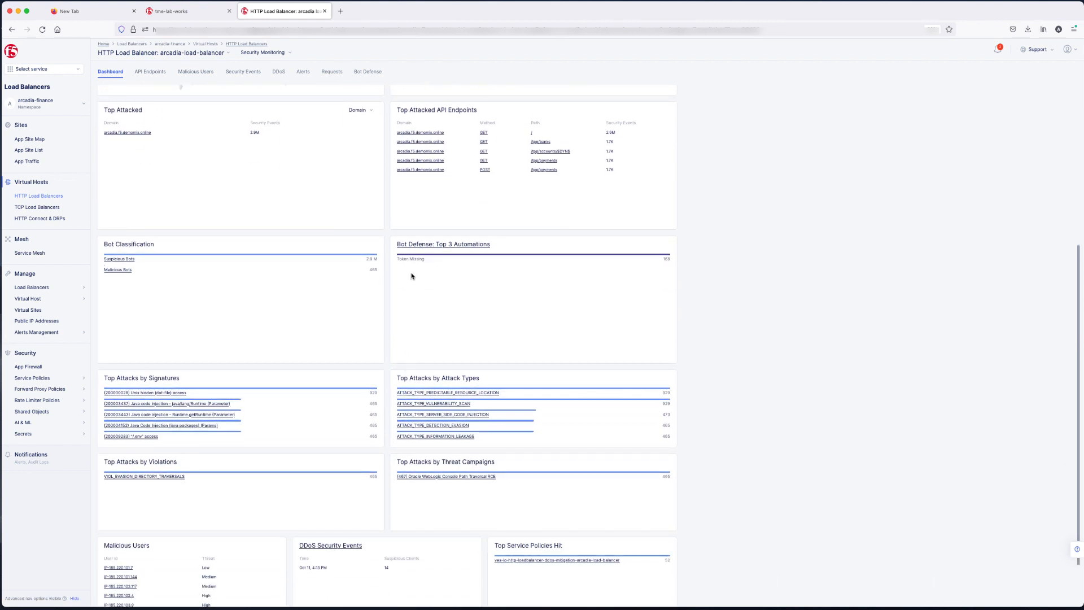
mouse_move(462, 256)
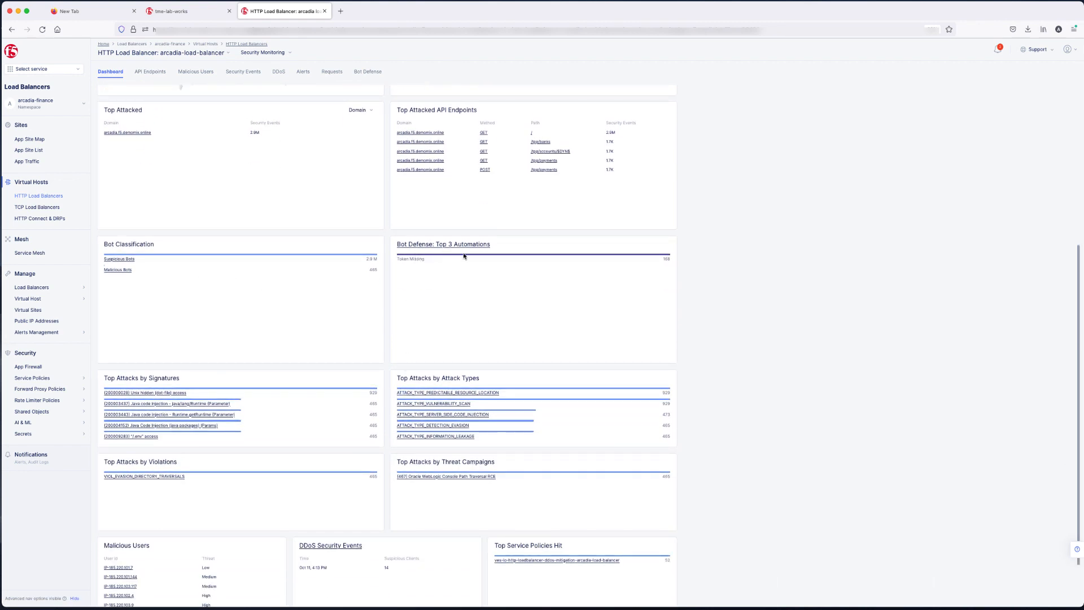
mouse_move(119, 259)
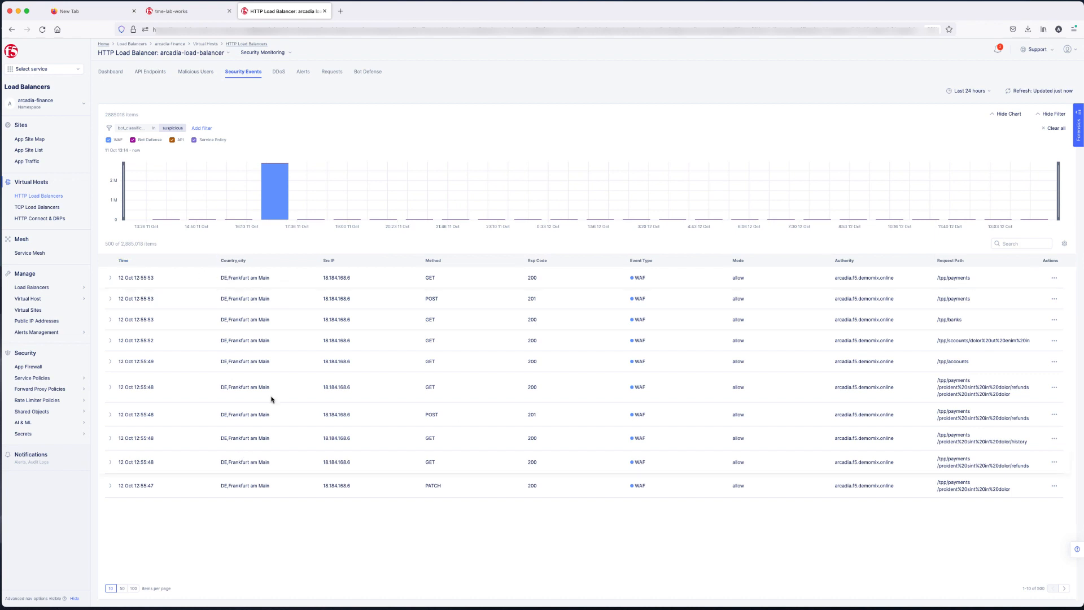
mouse_move(463, 436)
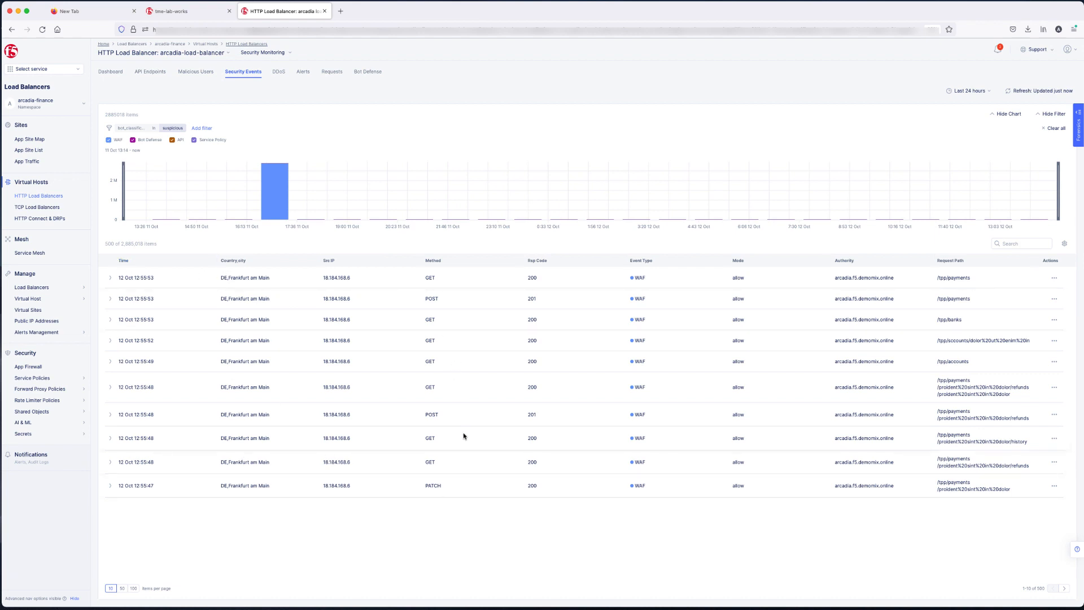
mouse_move(761, 491)
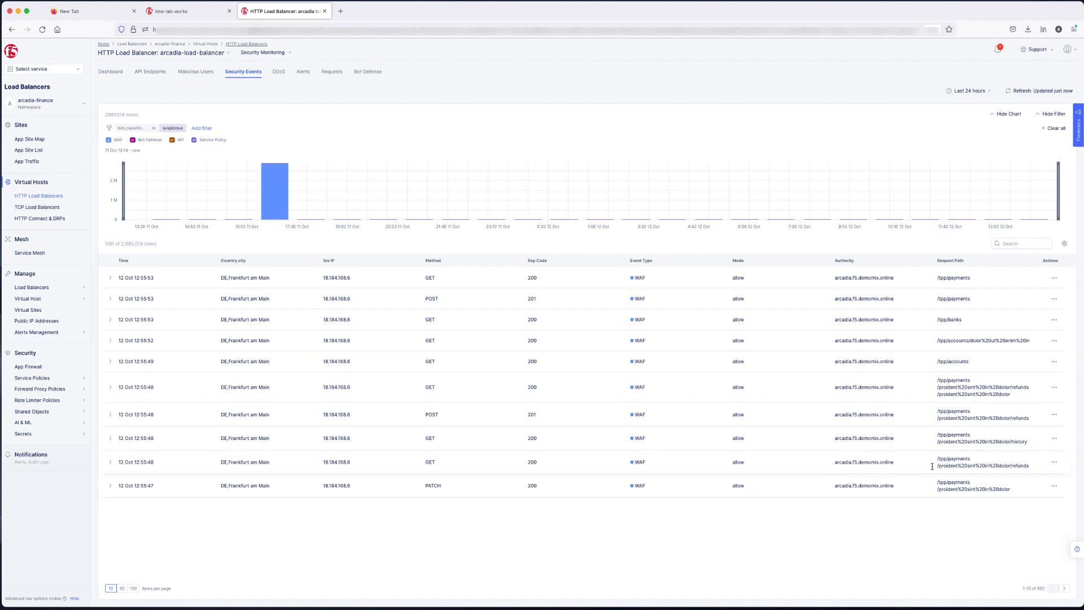
mouse_move(510, 491)
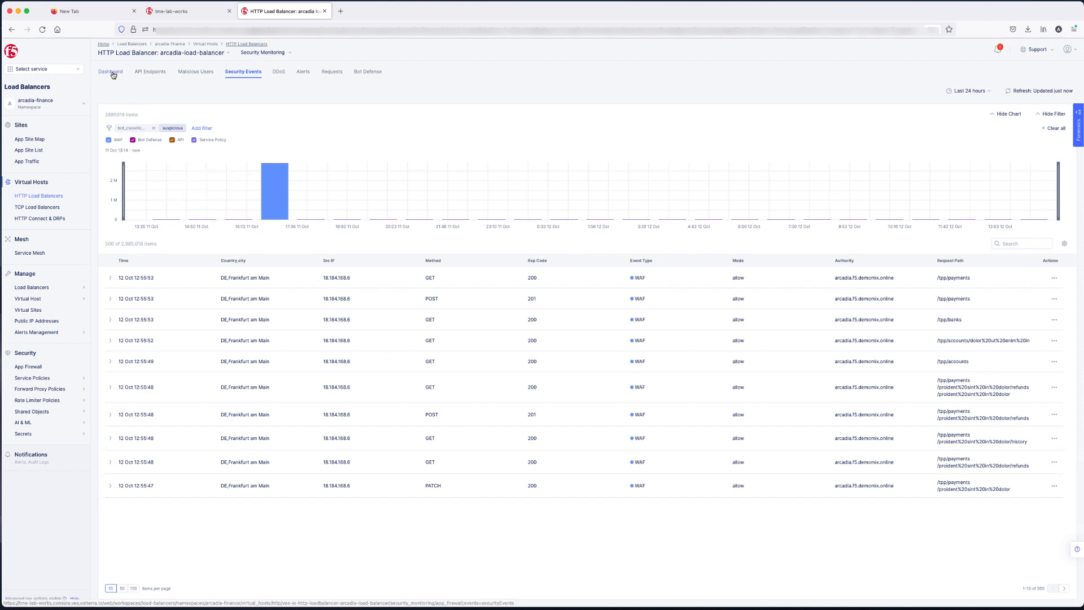
Return to the Security Monitoring Dashboard tab showing security events by type.
left_click(110, 71)
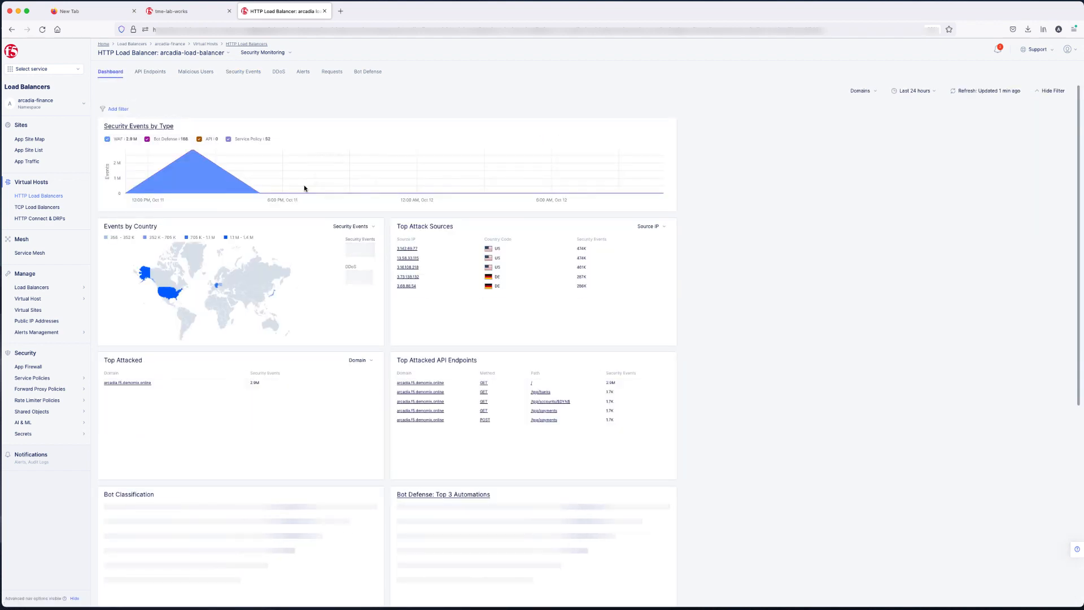
mouse_move(295, 192)
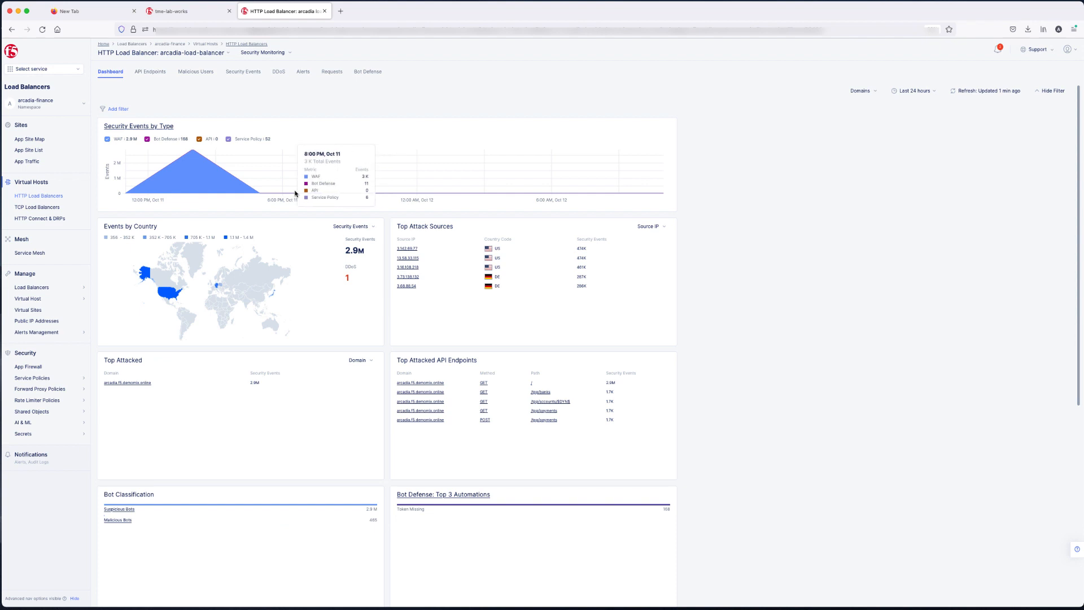
mouse_move(729, 184)
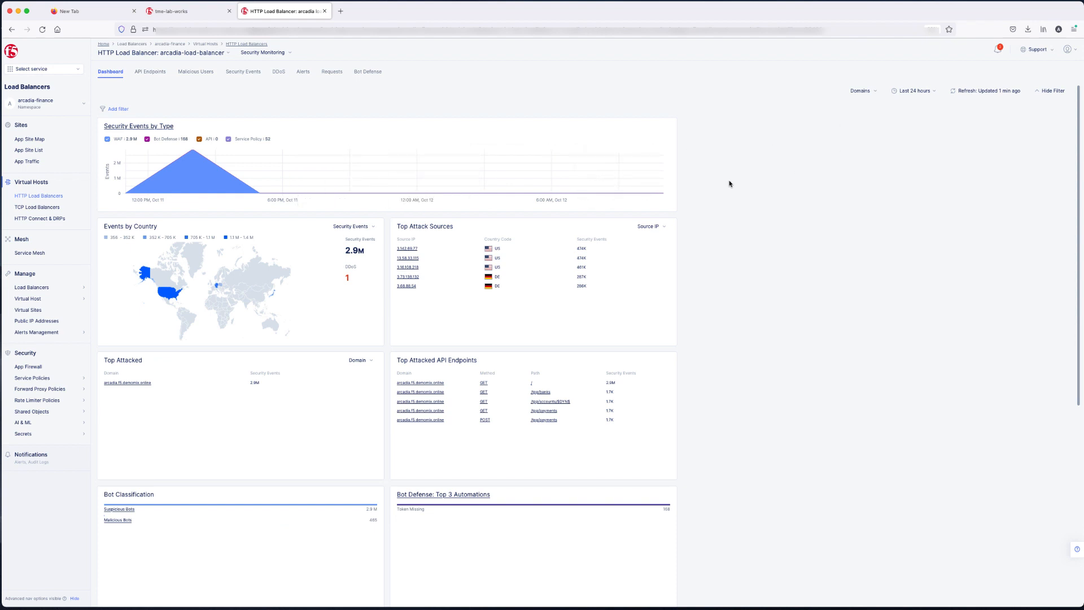